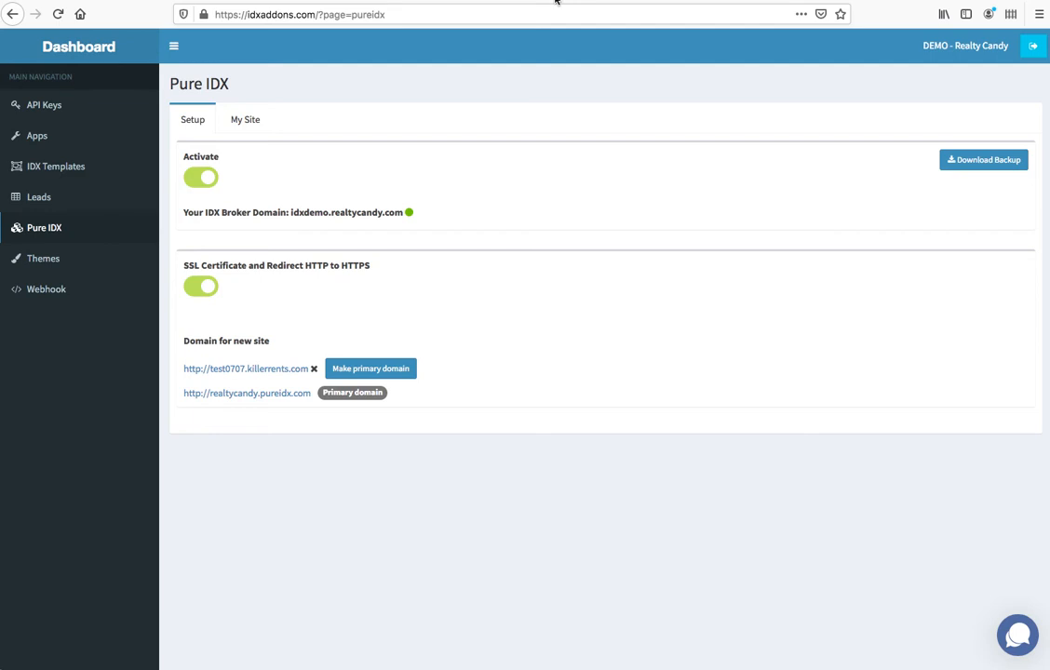
{"action": "mouse_move", "coordinate": [253, 154]}
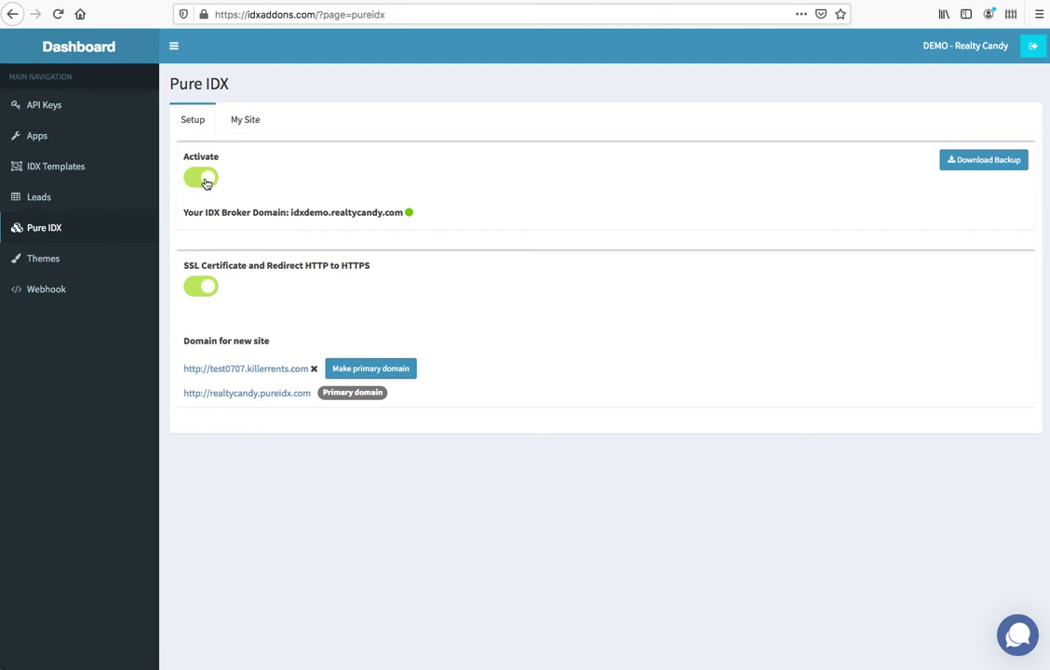
{"action": "mouse_move", "coordinate": [229, 401]}
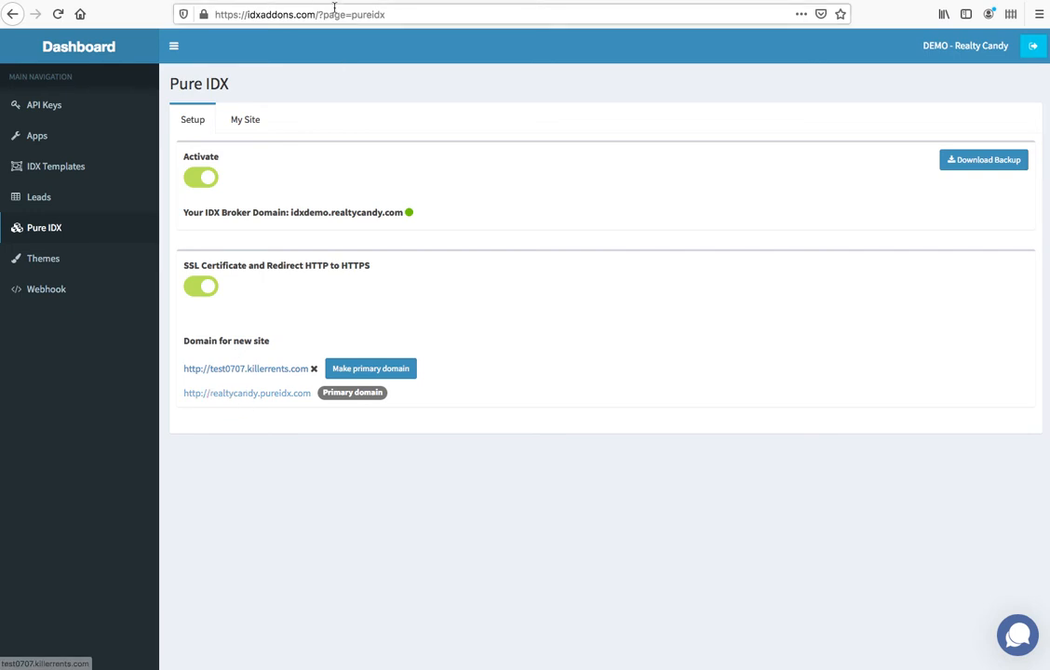
{"action": "mouse_move", "coordinate": [245, 391]}
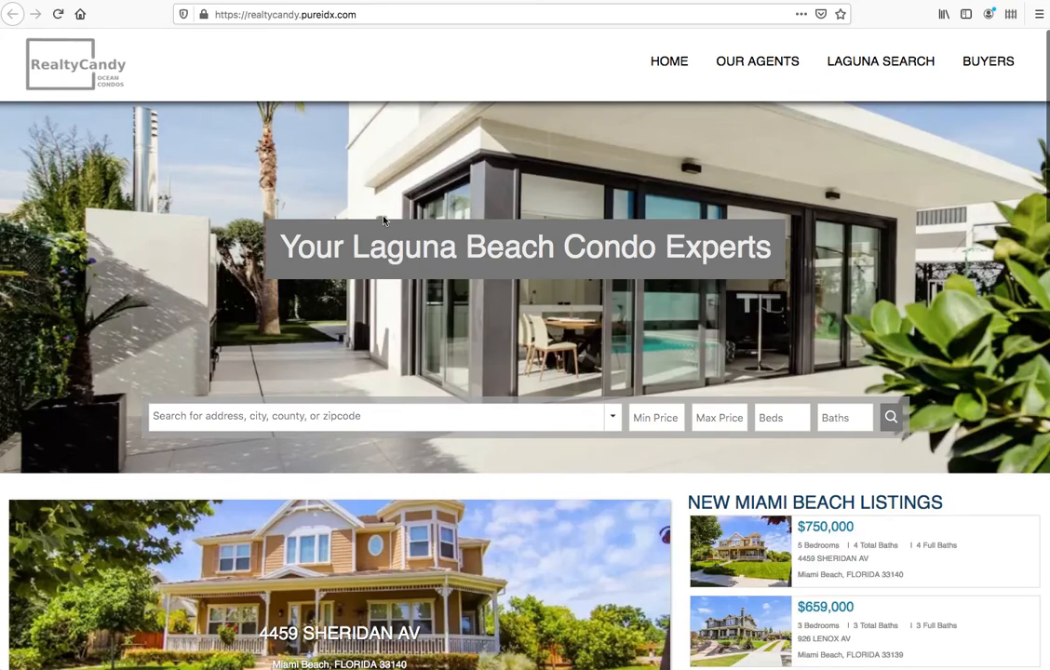
Replace Laguna with Miami in the Website title and Meta description fields under My Site.
{"action": "scroll", "scroll_direction": "down", "scroll_amount": 3}
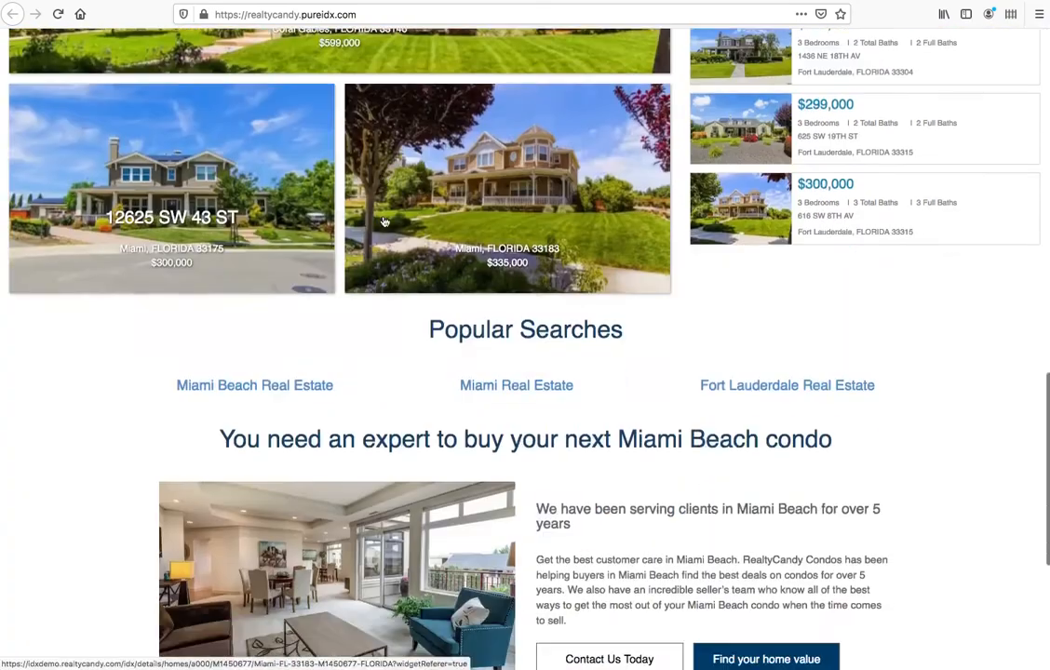
{"action": "scroll", "scroll_direction": "up", "scroll_amount": 3}
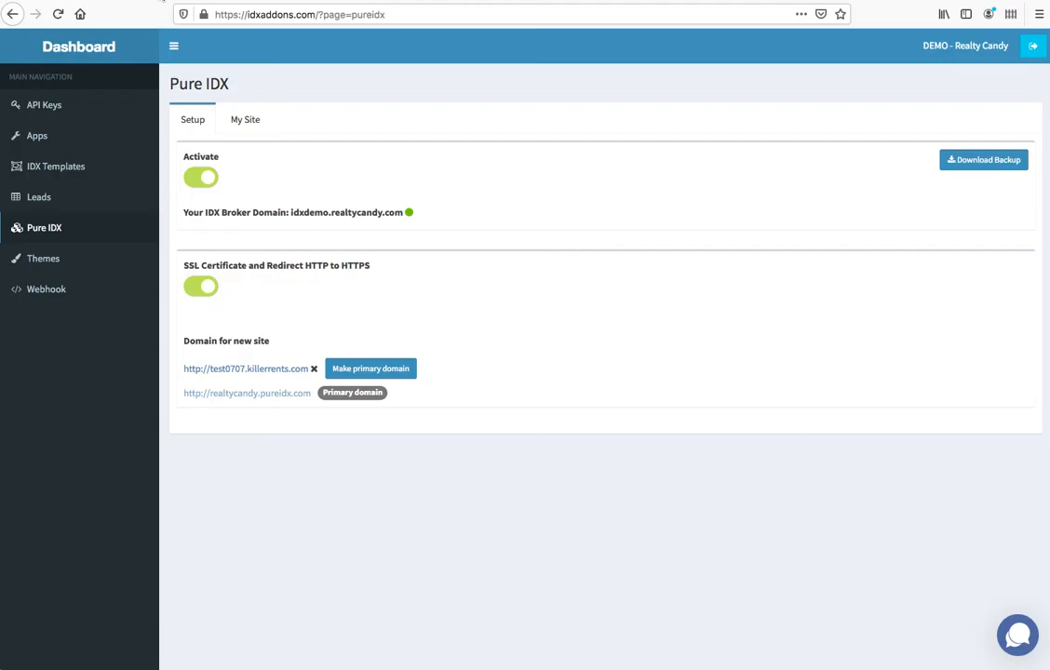
{"action": "left_click", "coordinate": [245, 120]}
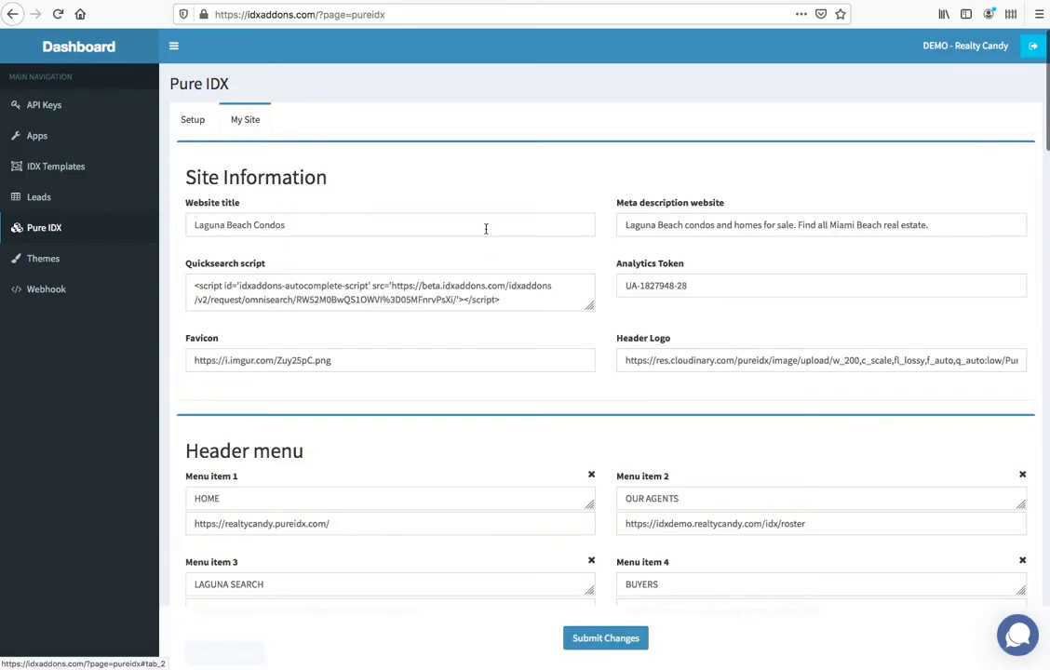
{"action": "double_click", "coordinate": [209, 223]}
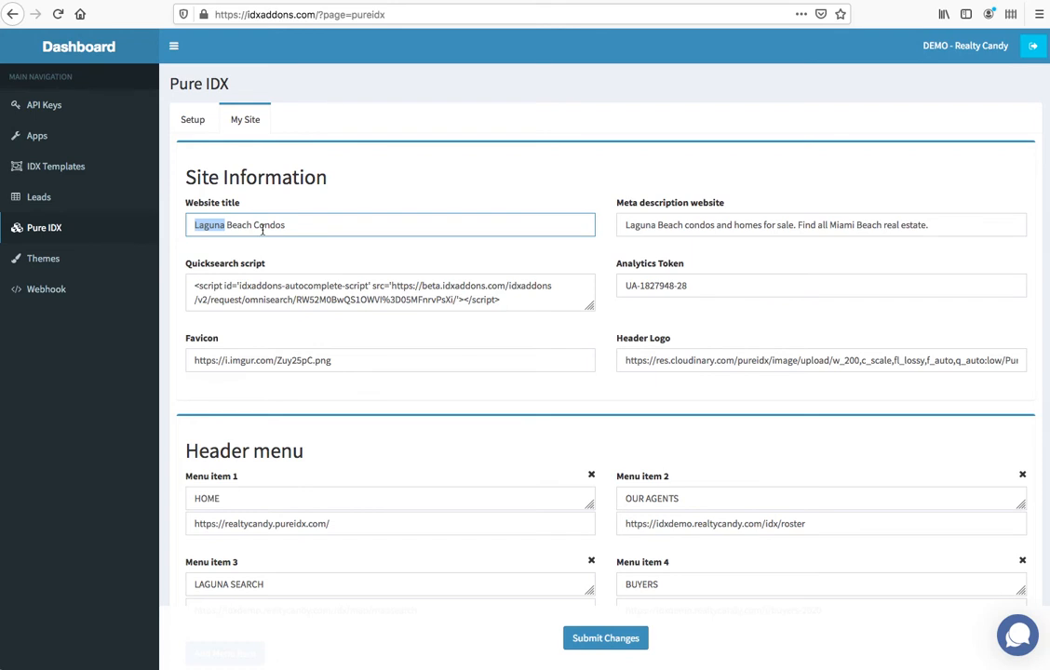
{"action": "type", "text": "Miami"}
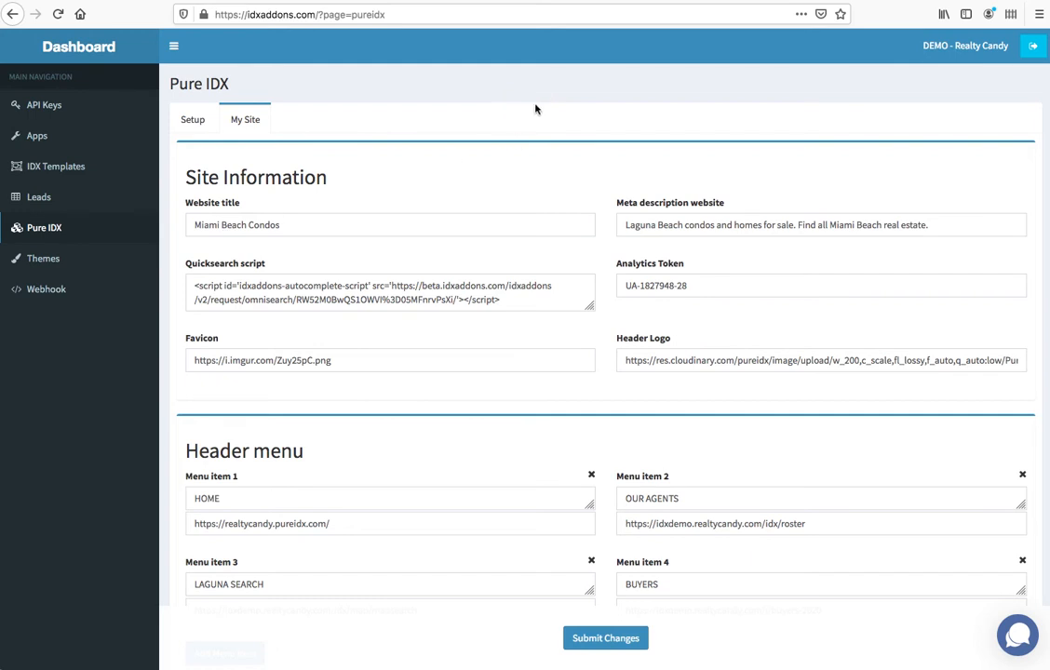
{"action": "left_click", "coordinate": [822, 223]}
{"action": "type", "text": "Miami"}
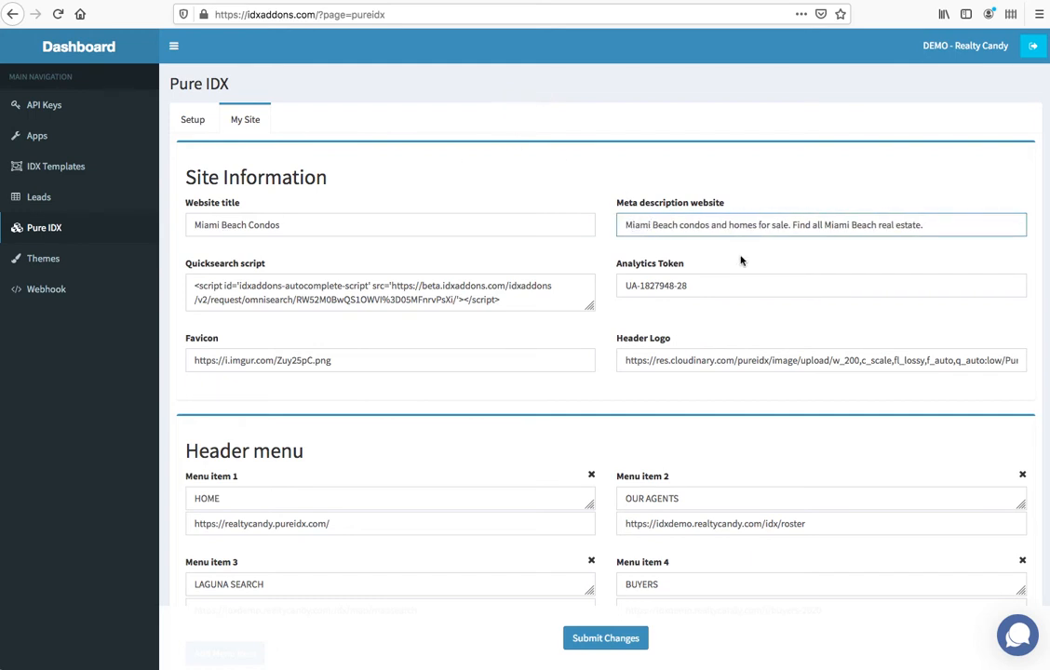
{"action": "mouse_move", "coordinate": [311, 205]}
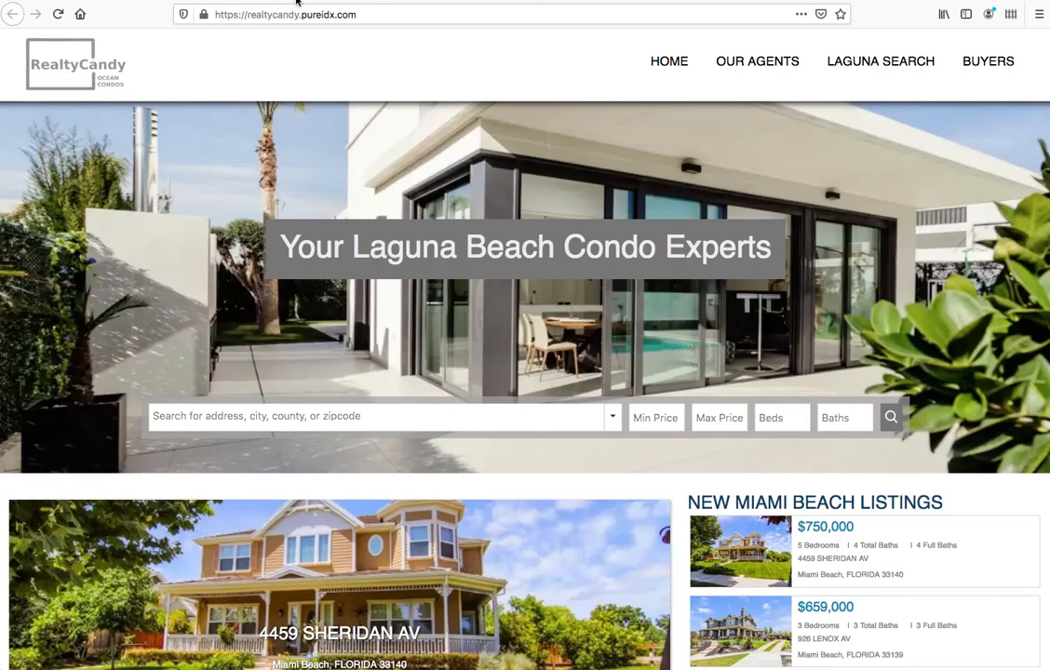
{"action": "mouse_move", "coordinate": [881, 62]}
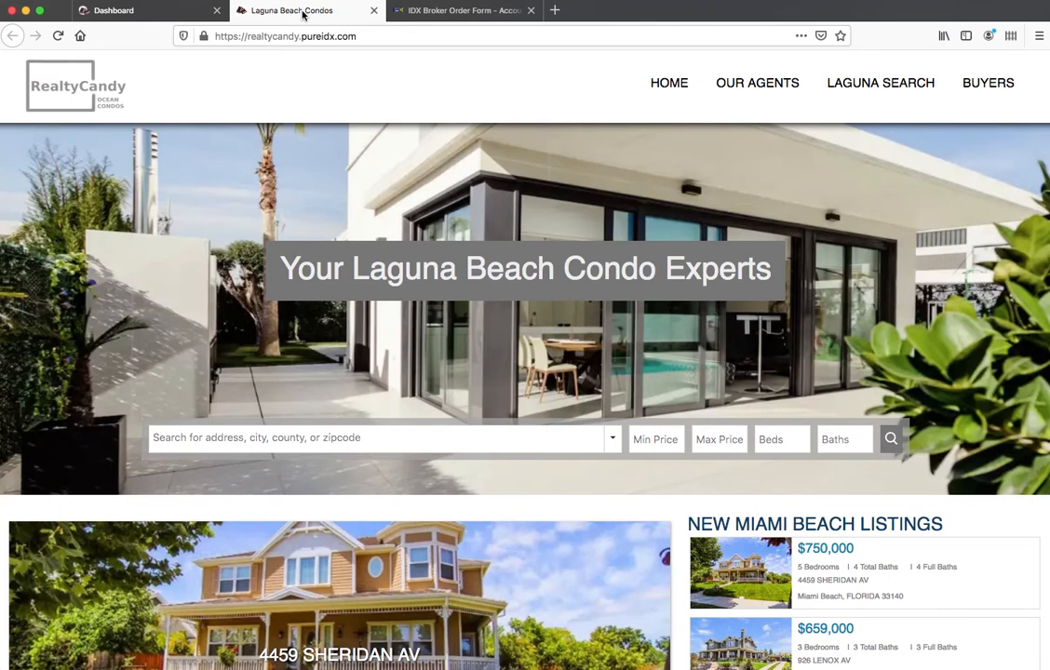
Change the hero image text to 'Your Miami Beach Condo Experts' and submit the site settings.
{"action": "left_click", "coordinate": [112, 11]}
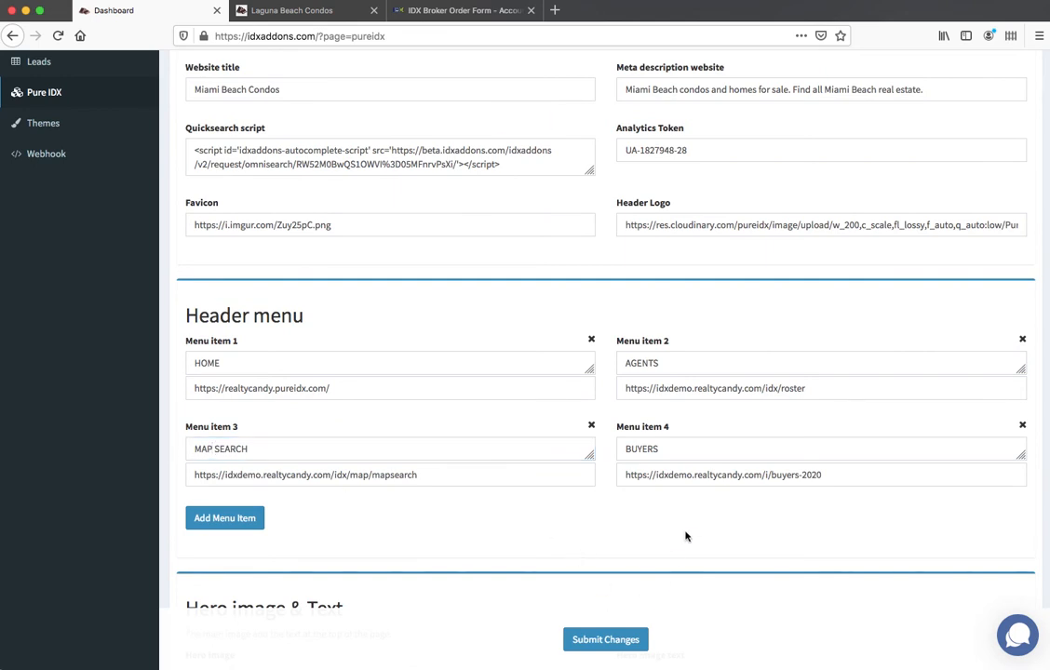
{"action": "scroll", "scroll_direction": "down", "scroll_amount": 3}
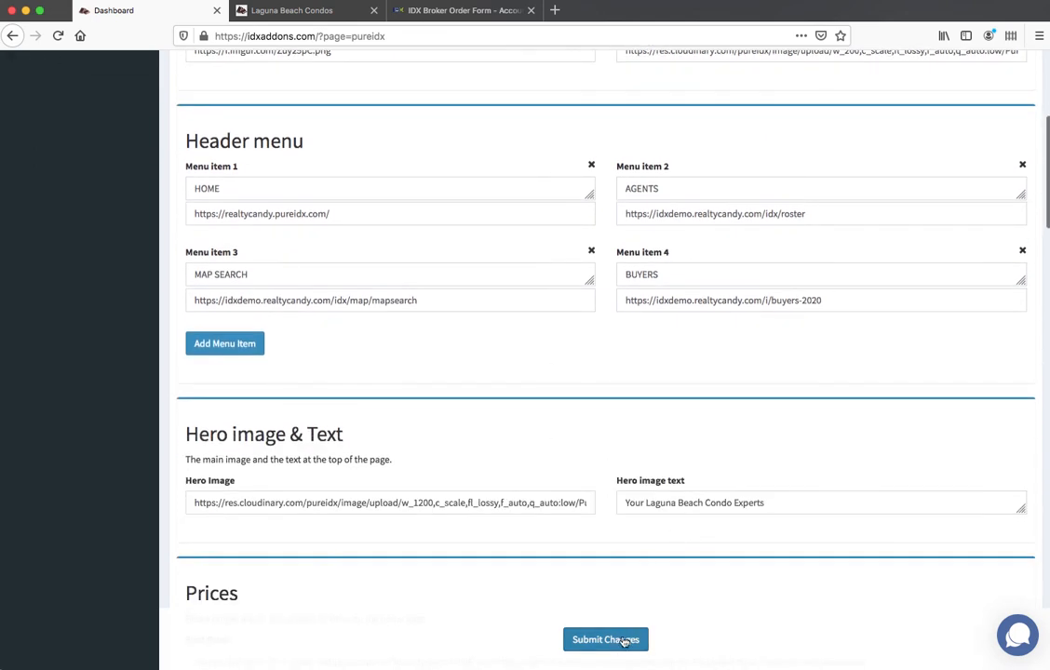
{"action": "double_click", "coordinate": [659, 503]}
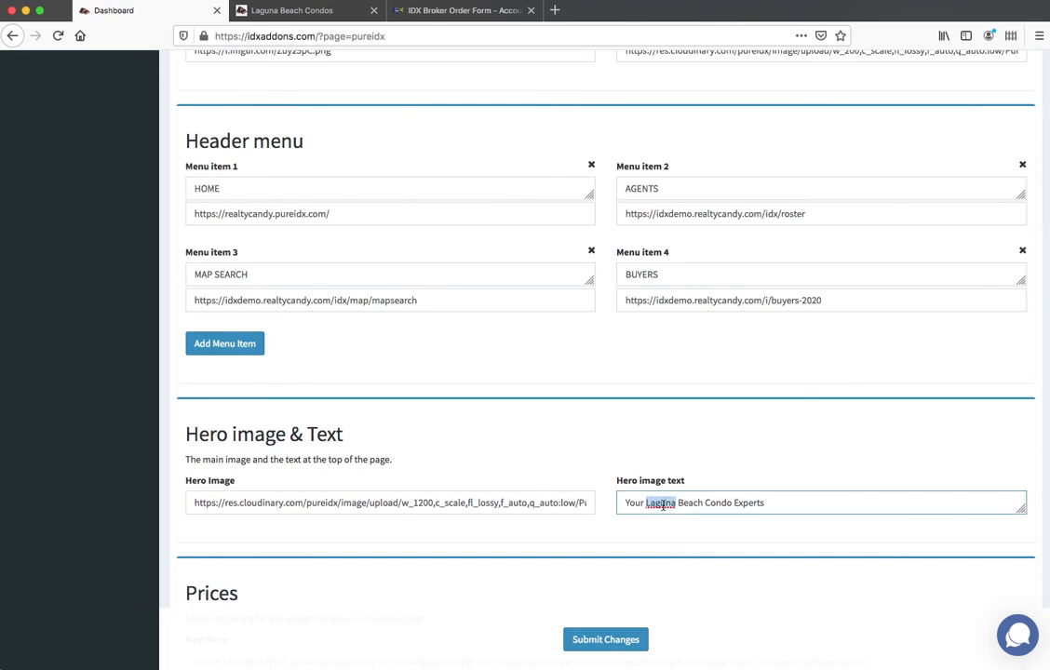
{"action": "type", "text": "Miami"}
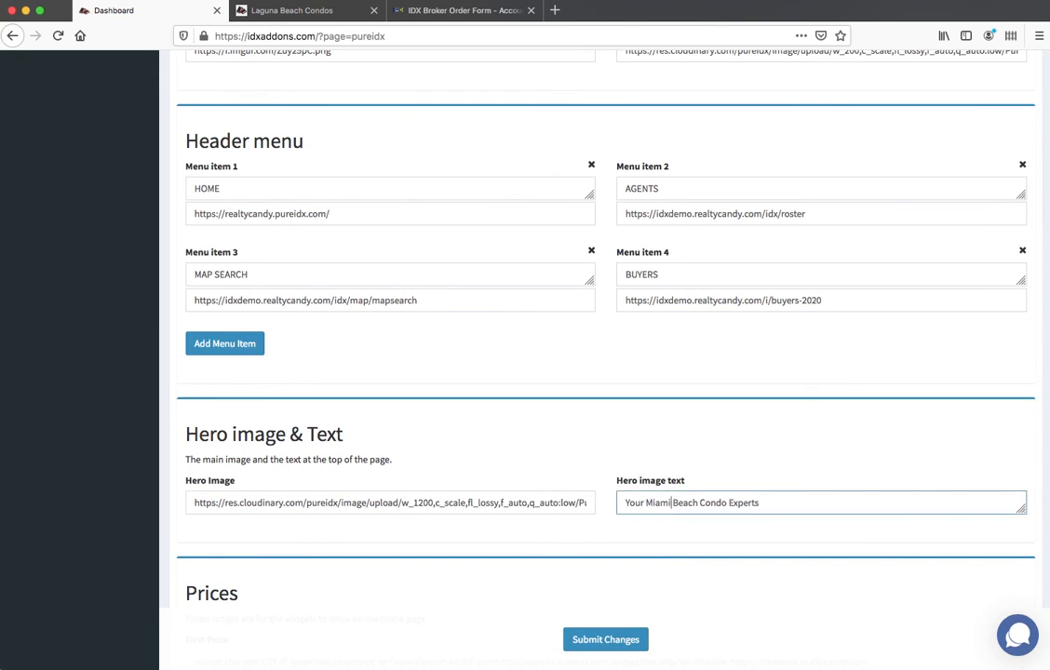
{"action": "scroll", "scroll_direction": "down", "scroll_amount": 3}
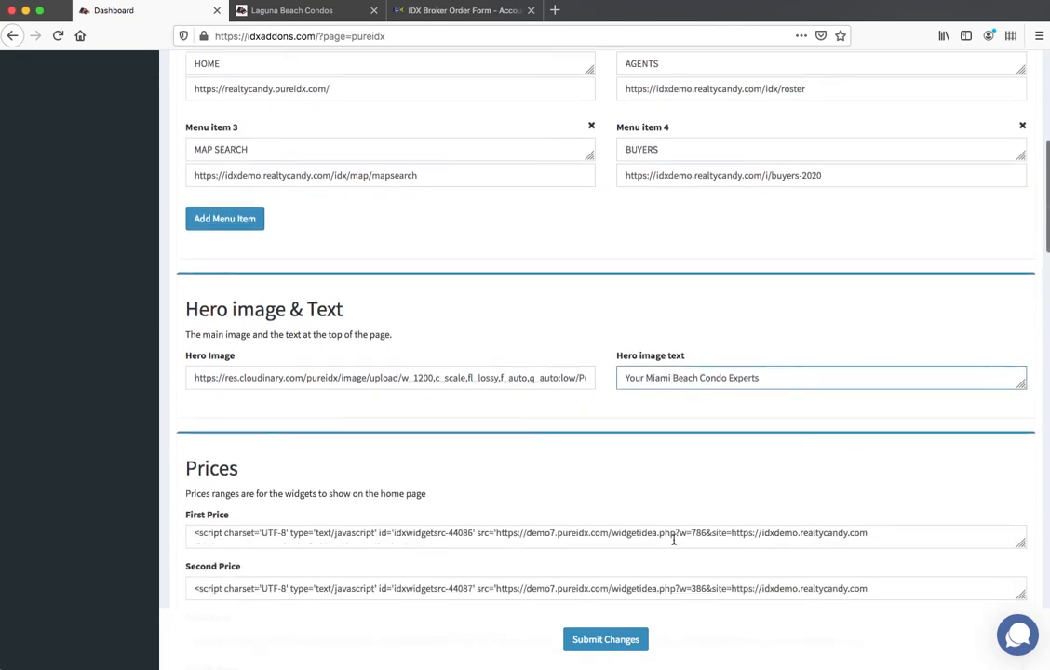
{"action": "left_click", "coordinate": [605, 640]}
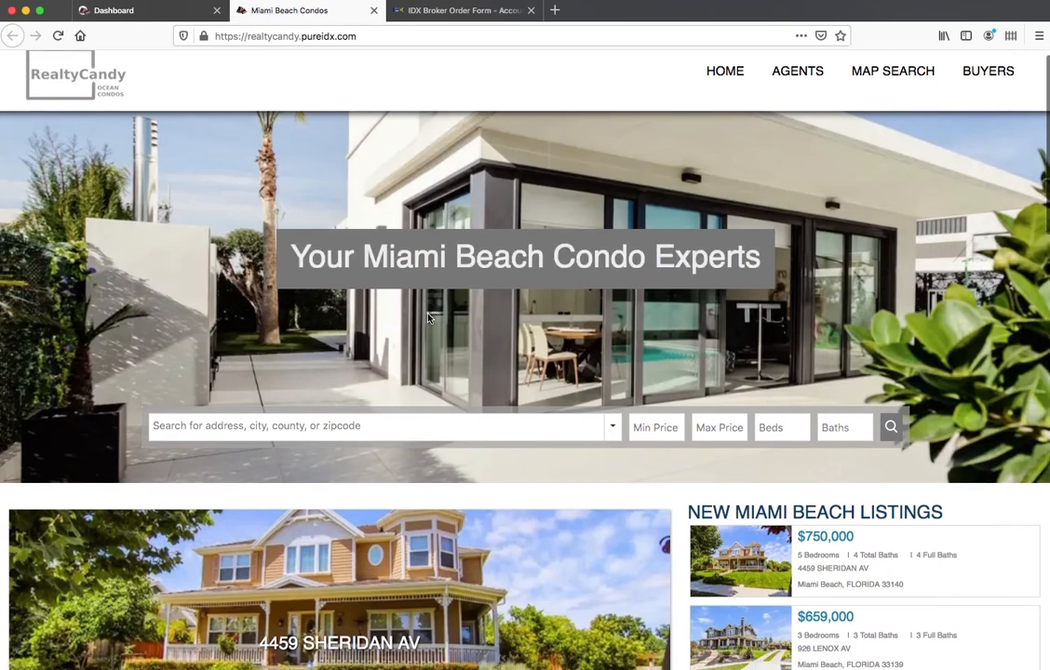
{"action": "scroll", "scroll_direction": "down", "scroll_amount": 3}
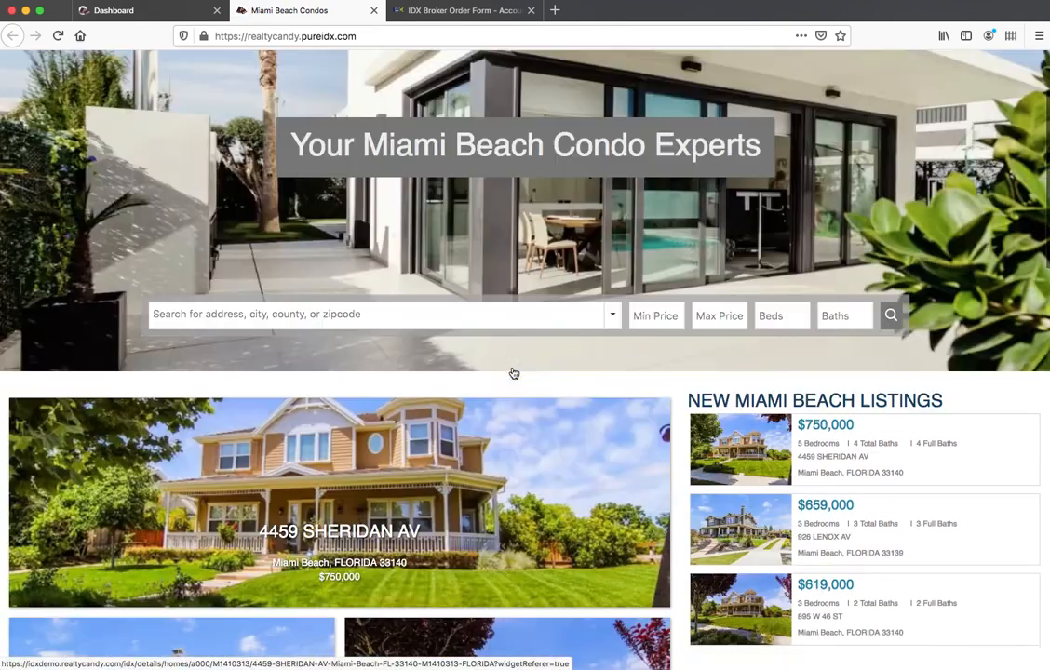
{"action": "scroll", "scroll_direction": "up", "scroll_amount": 3}
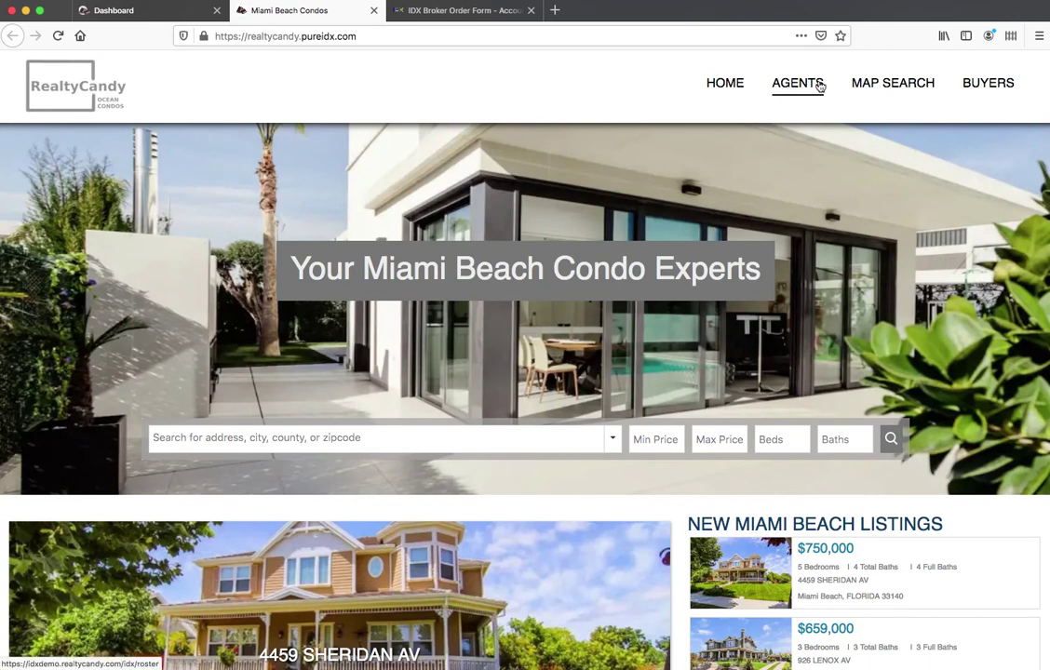
{"action": "mouse_move", "coordinate": [800, 86]}
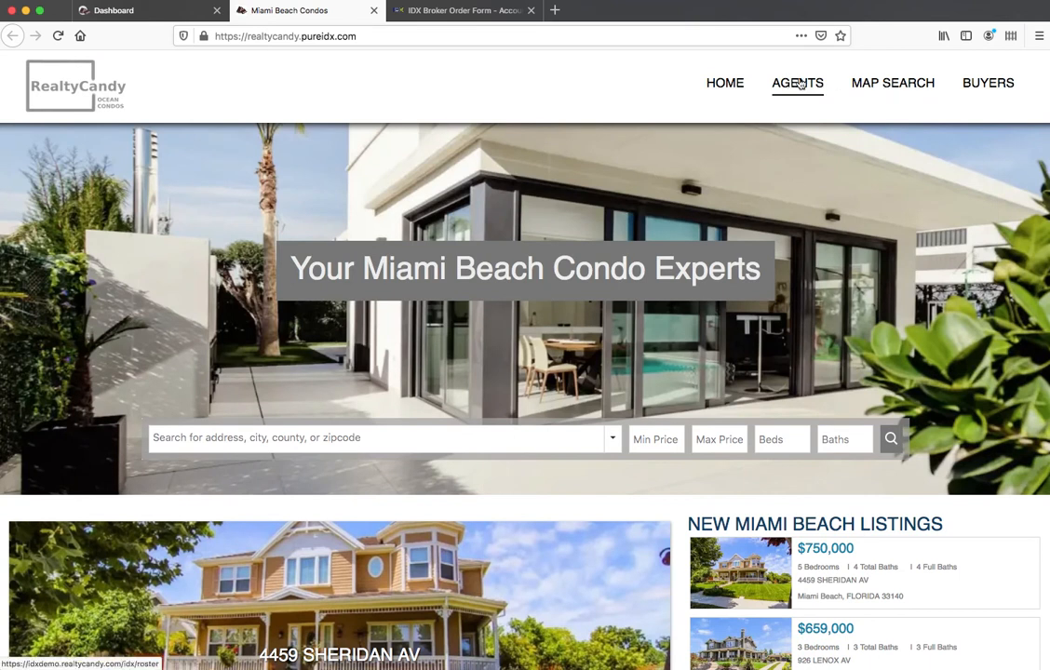
{"action": "scroll", "scroll_direction": "down", "scroll_amount": 3}
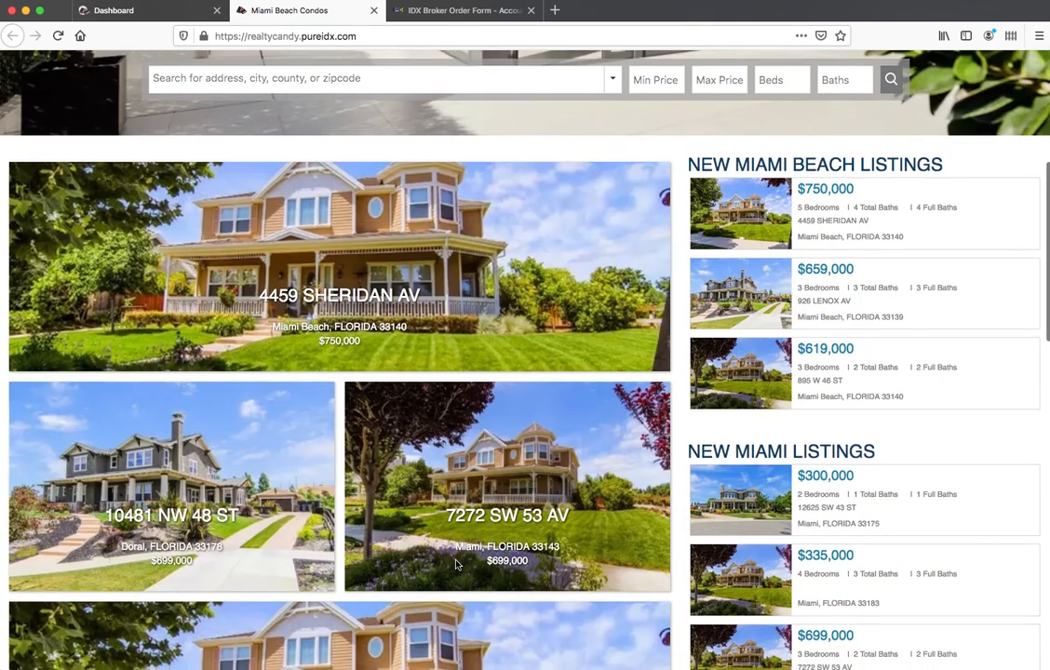
{"action": "scroll", "scroll_direction": "down", "scroll_amount": 3}
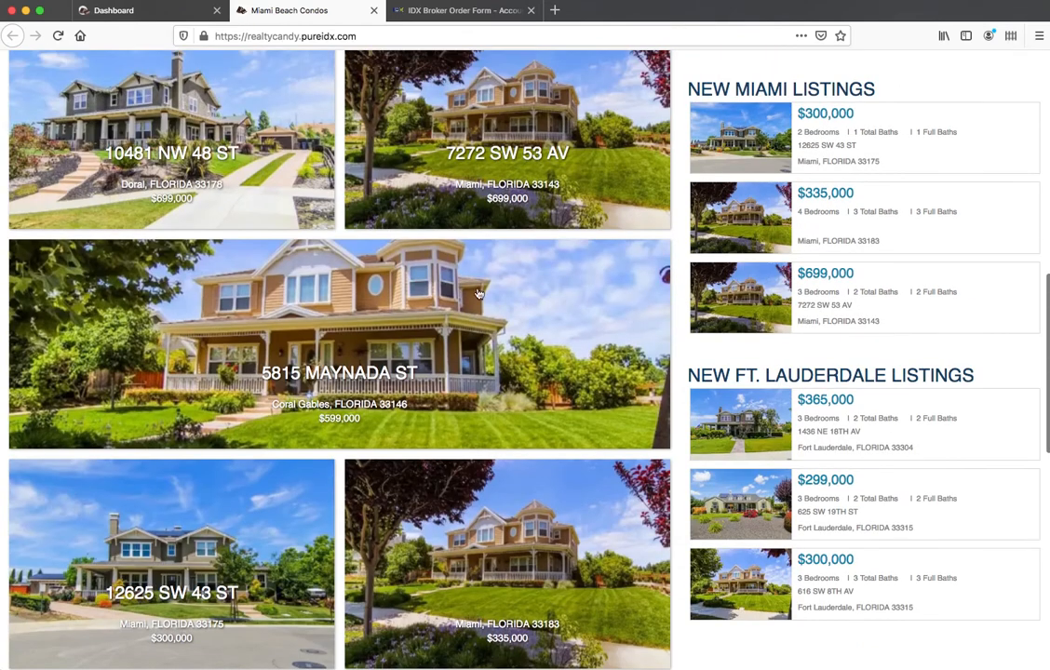
{"action": "mouse_move", "coordinate": [406, 475]}
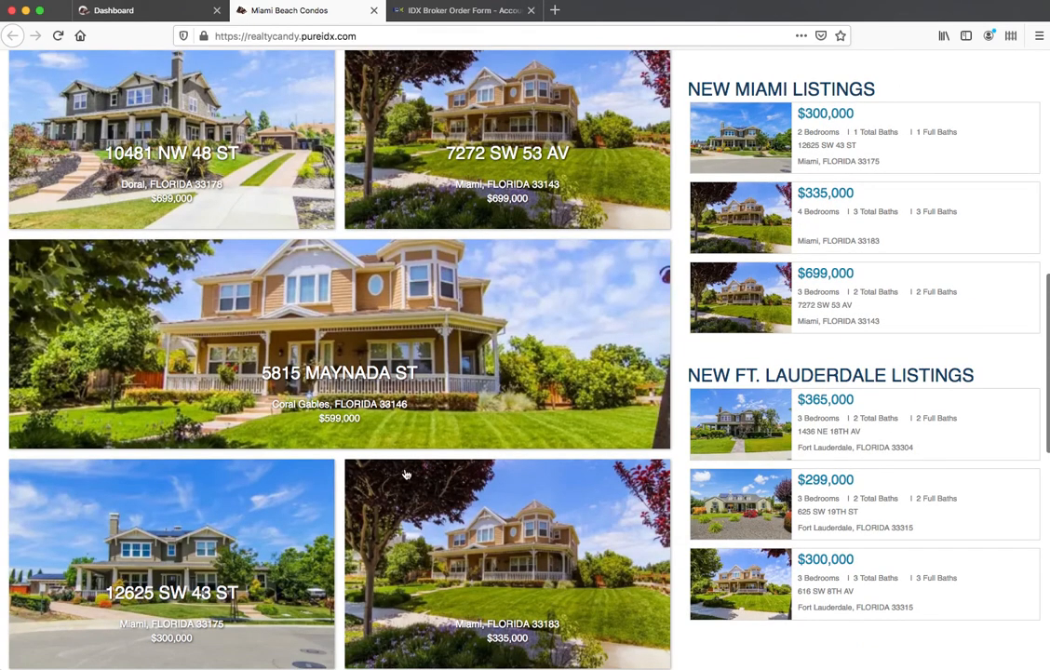
{"action": "scroll", "scroll_direction": "down", "scroll_amount": 3}
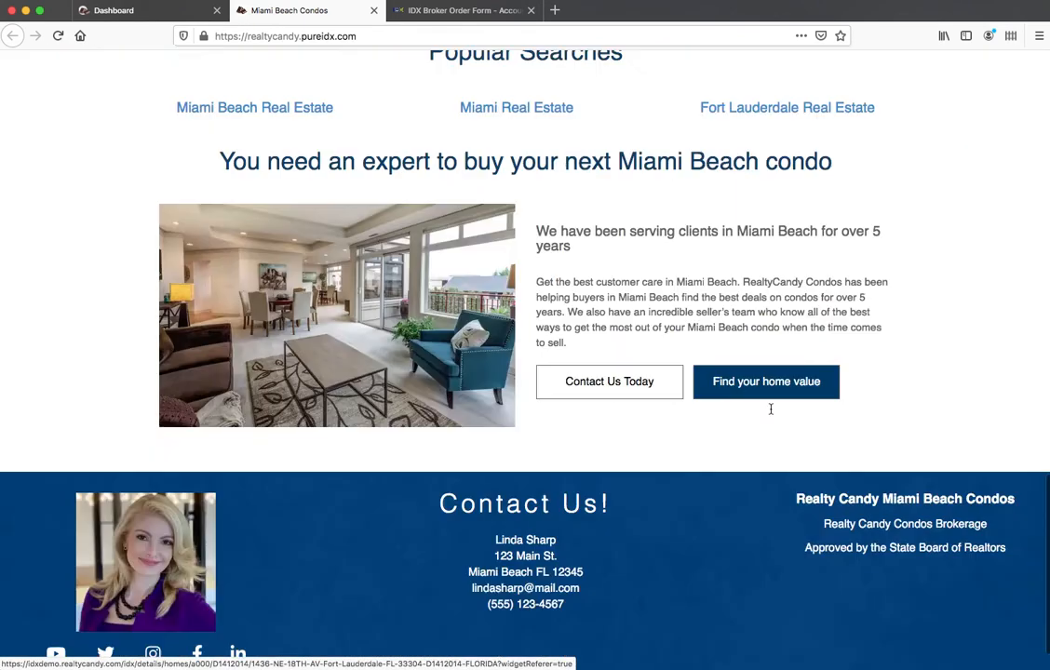
{"action": "scroll", "scroll_direction": "down", "scroll_amount": 3}
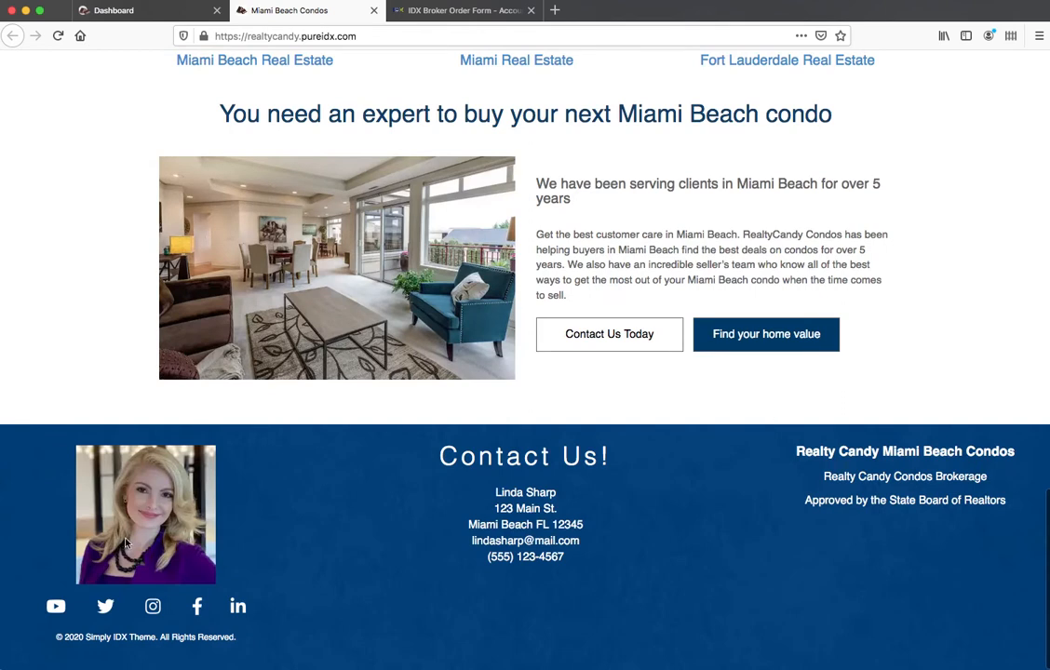
{"action": "mouse_move", "coordinate": [145, 501]}
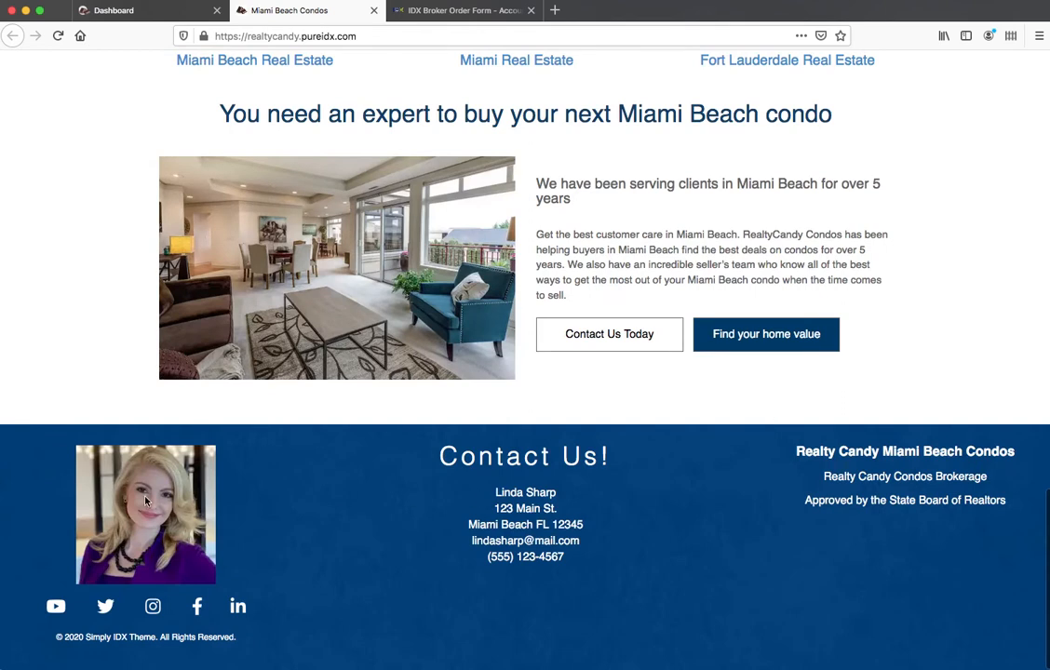
{"action": "scroll", "scroll_direction": "up", "scroll_amount": 3}
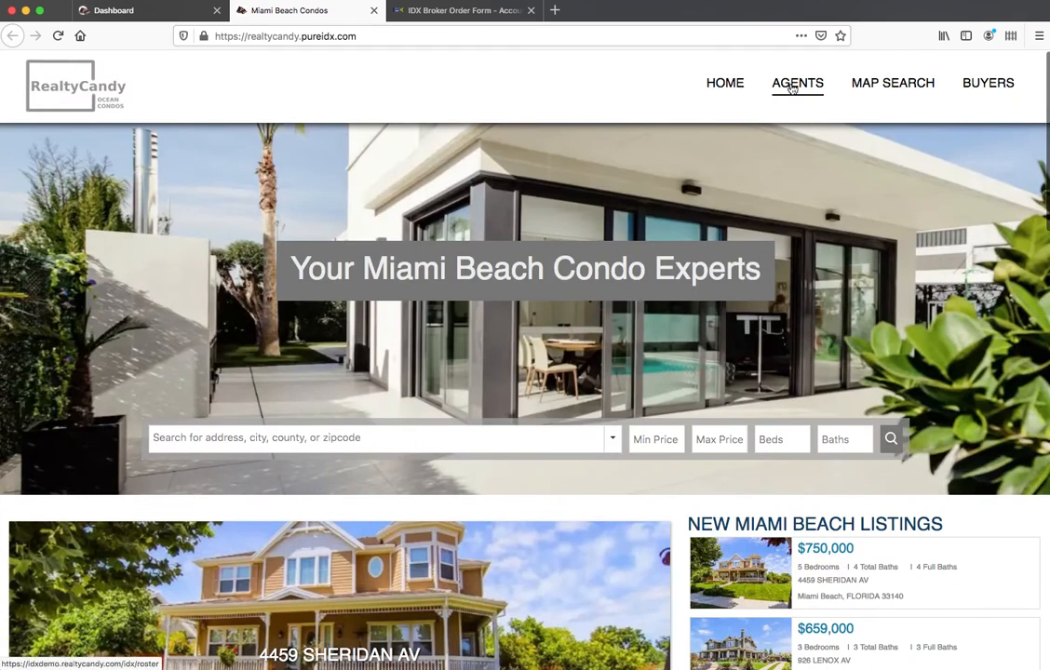
View the AGENTS roster page, then the MAP SEARCH page showing five Florida listings.
{"action": "left_click", "coordinate": [797, 82]}
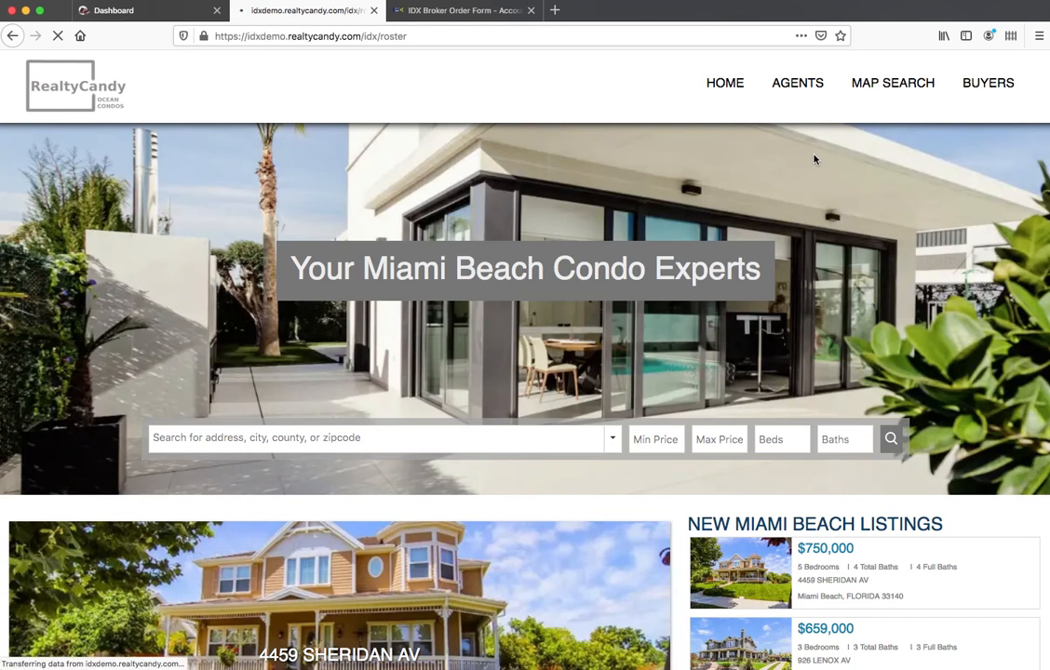
{"action": "left_click", "coordinate": [797, 82]}
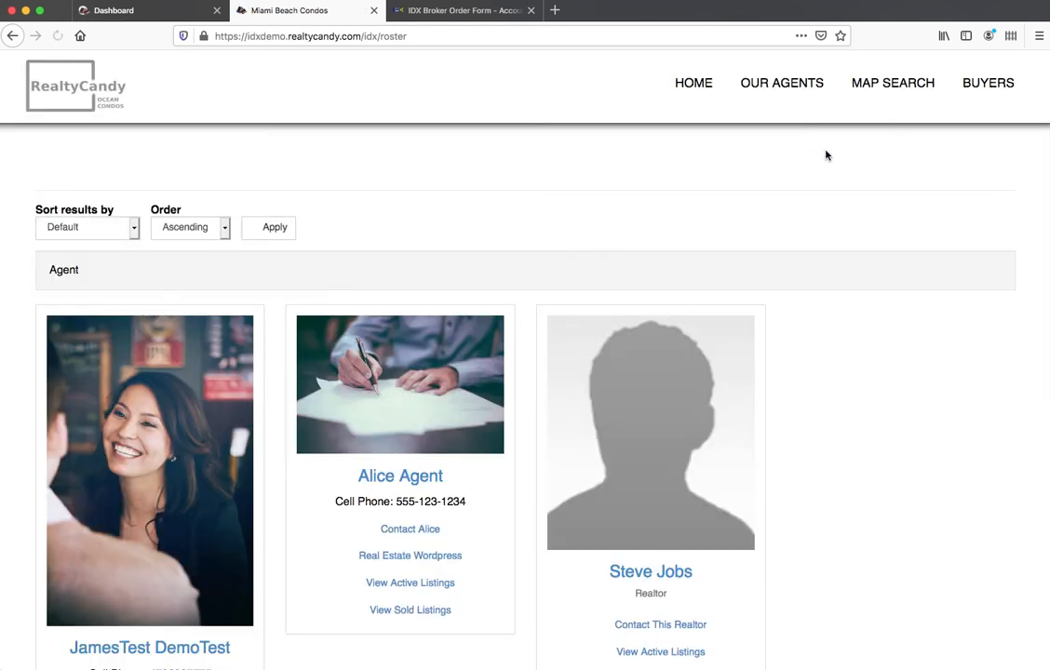
{"action": "left_click", "coordinate": [892, 82]}
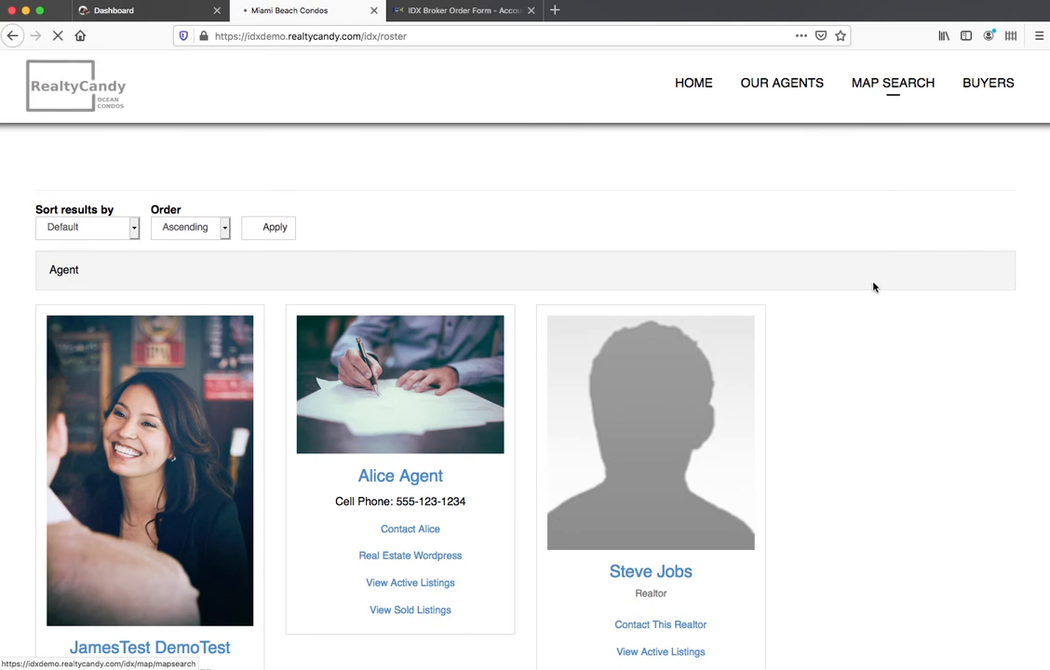
{"action": "left_click", "coordinate": [892, 82]}
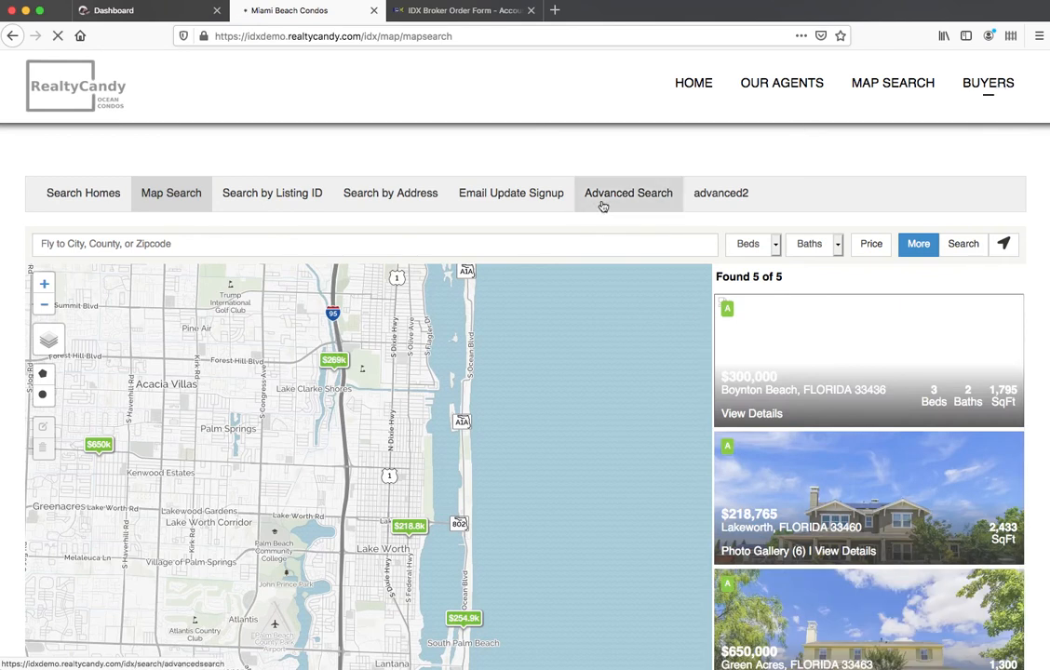
View the BUYERS page and scroll through its Miami Beach home-buying tips and listing results.
{"action": "left_click", "coordinate": [987, 82]}
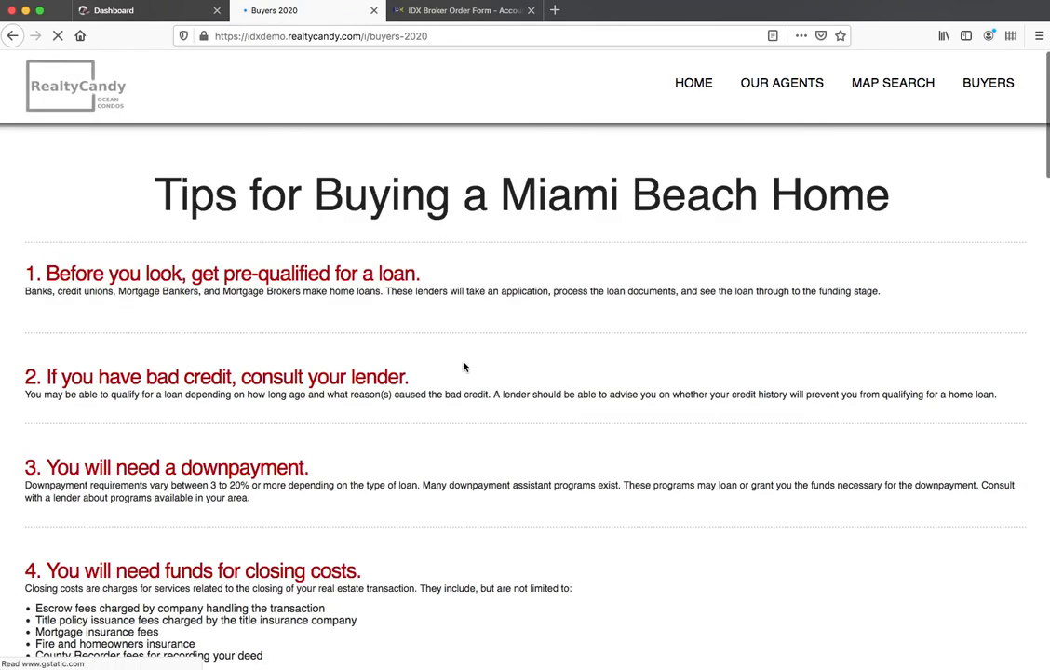
{"action": "scroll", "scroll_direction": "down", "scroll_amount": 3}
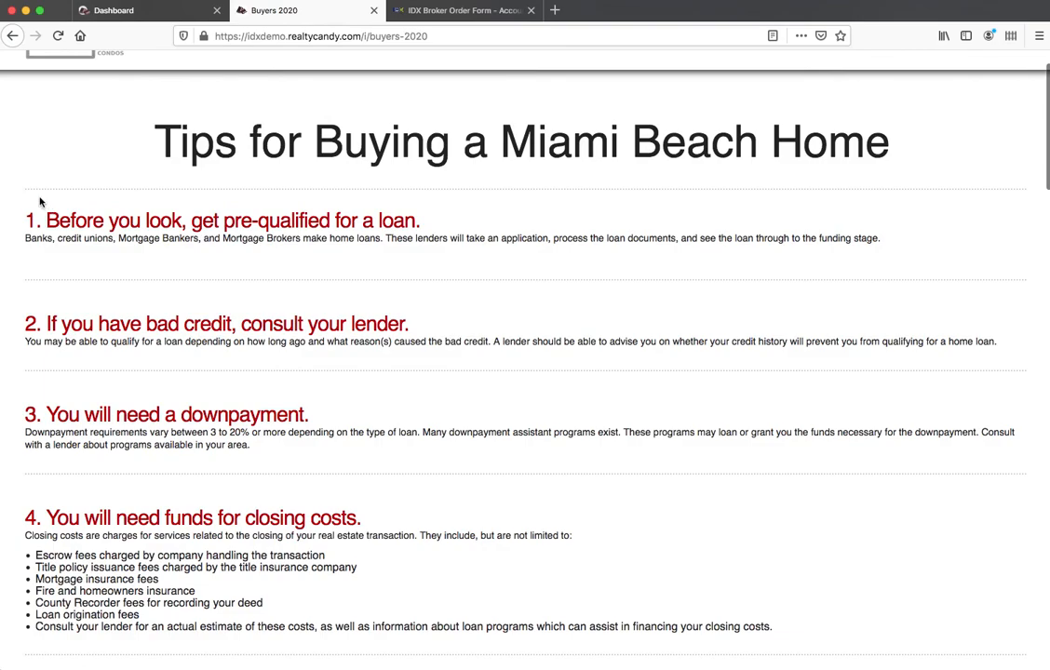
{"action": "scroll", "scroll_direction": "down", "scroll_amount": 3}
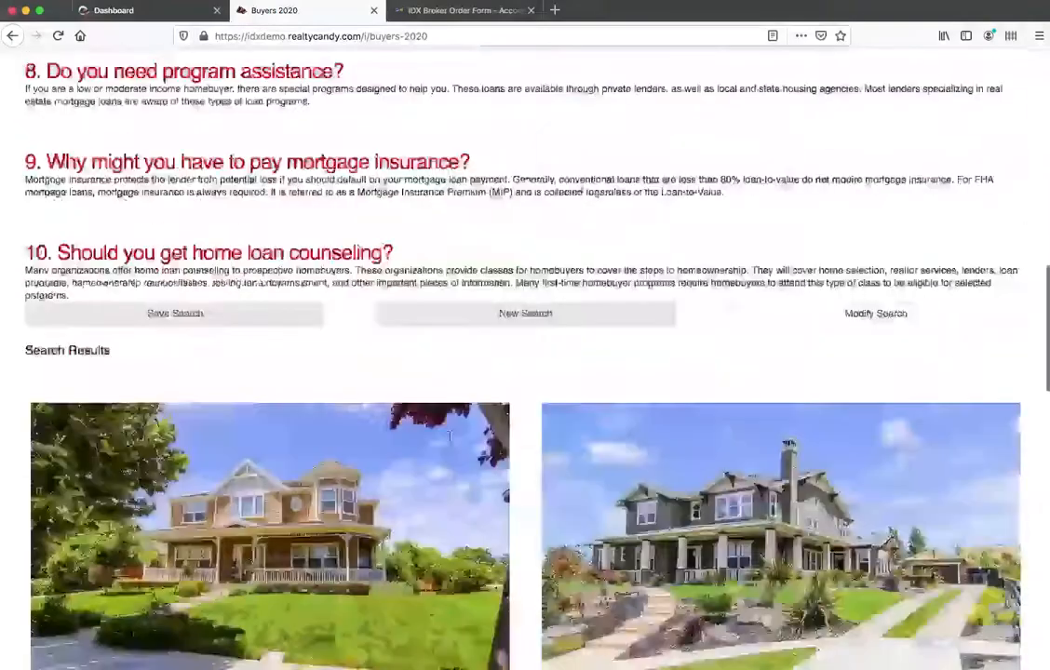
{"action": "scroll", "scroll_direction": "up", "scroll_amount": 3}
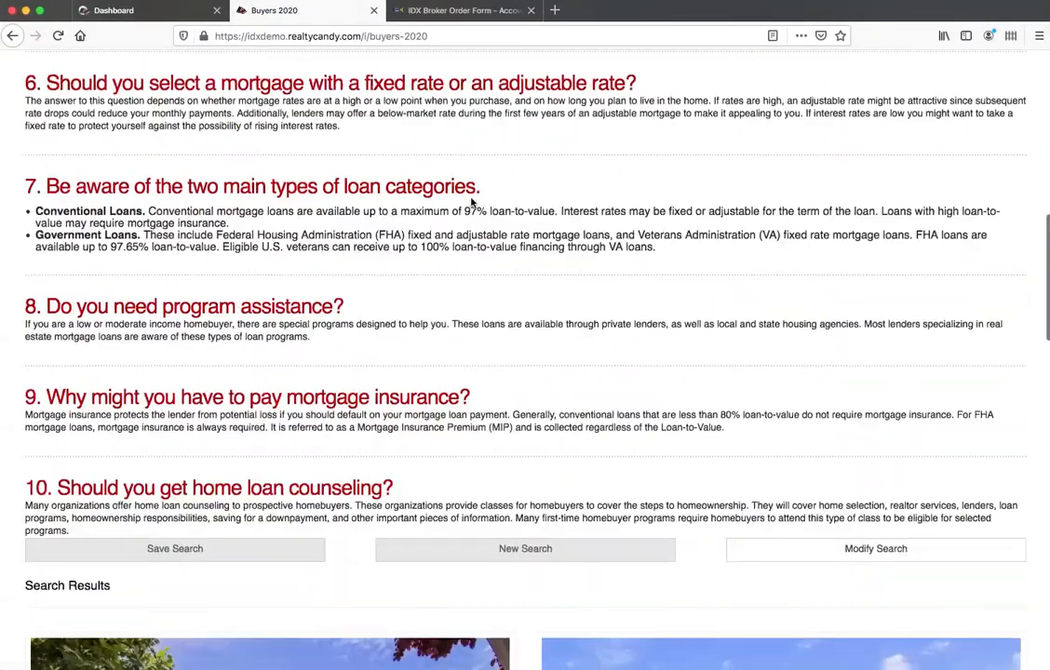
{"action": "scroll", "scroll_direction": "down", "scroll_amount": 3}
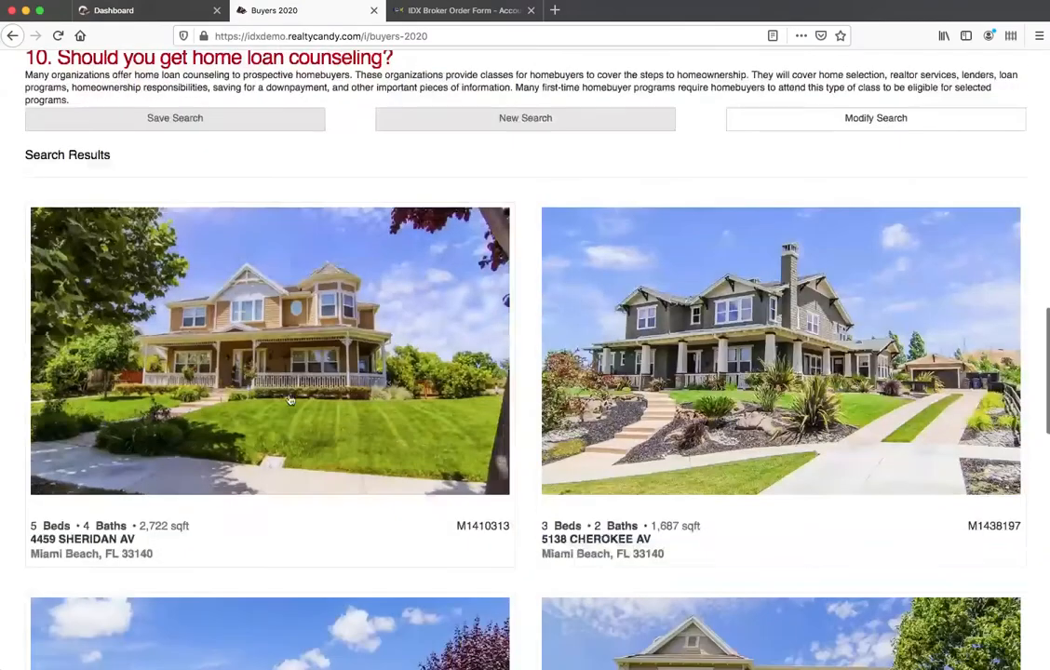
{"action": "scroll", "scroll_direction": "down", "scroll_amount": 3}
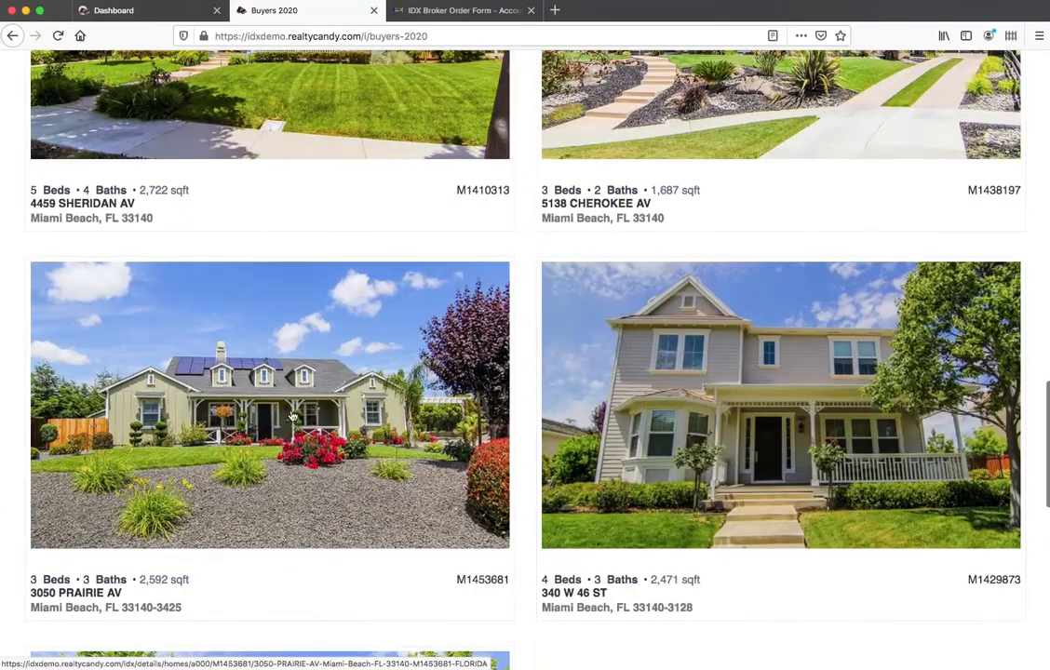
{"action": "scroll", "scroll_direction": "down", "scroll_amount": 3}
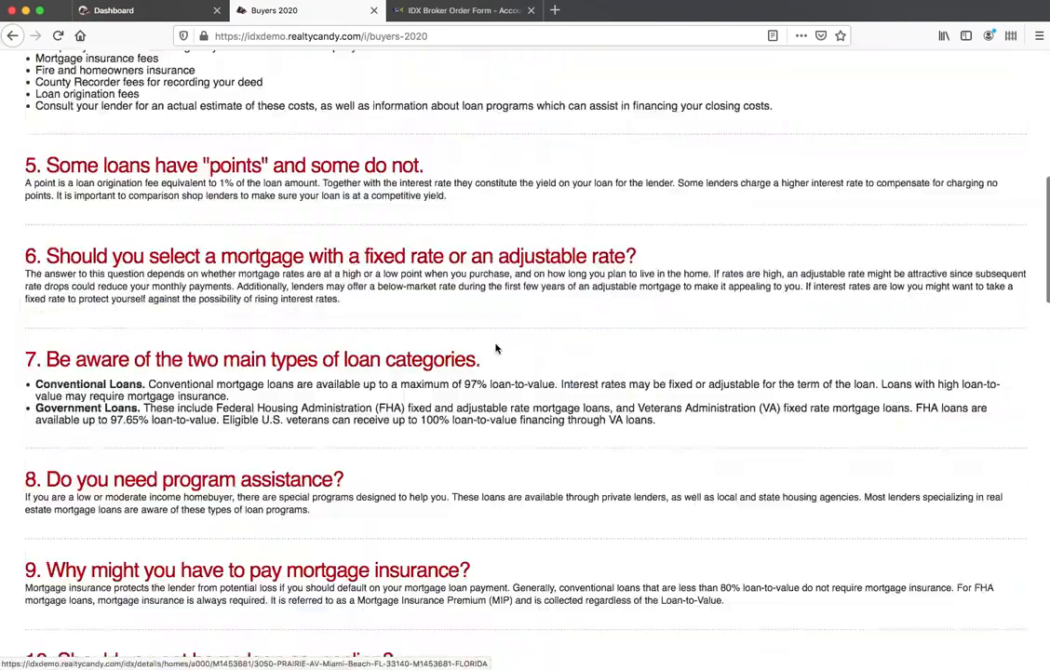
{"action": "scroll", "scroll_direction": "up", "scroll_amount": 3}
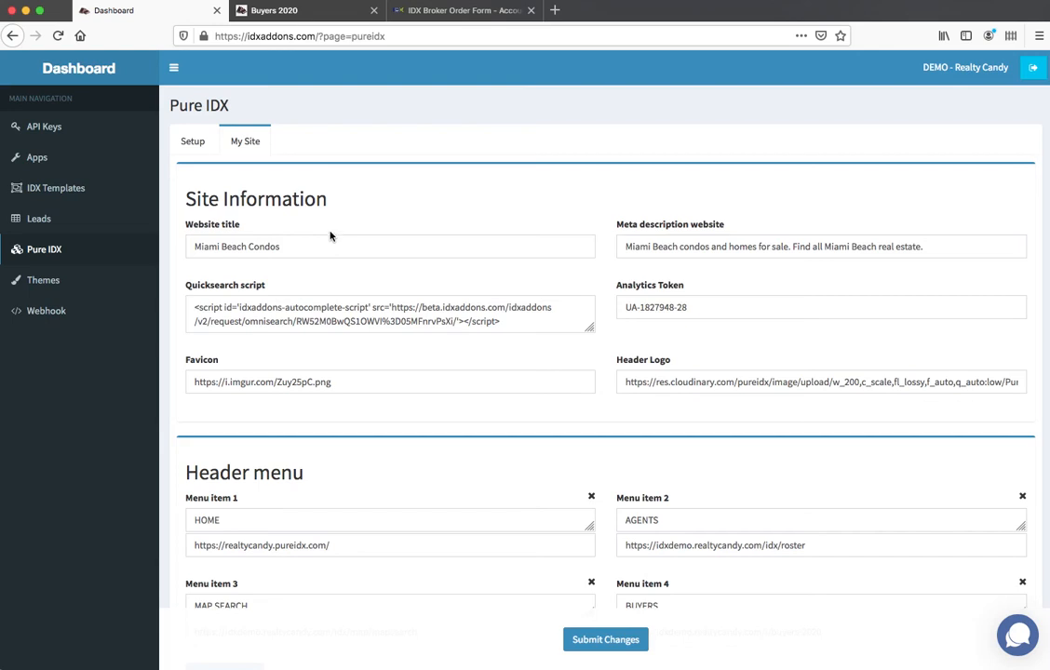
{"action": "mouse_move", "coordinate": [626, 278]}
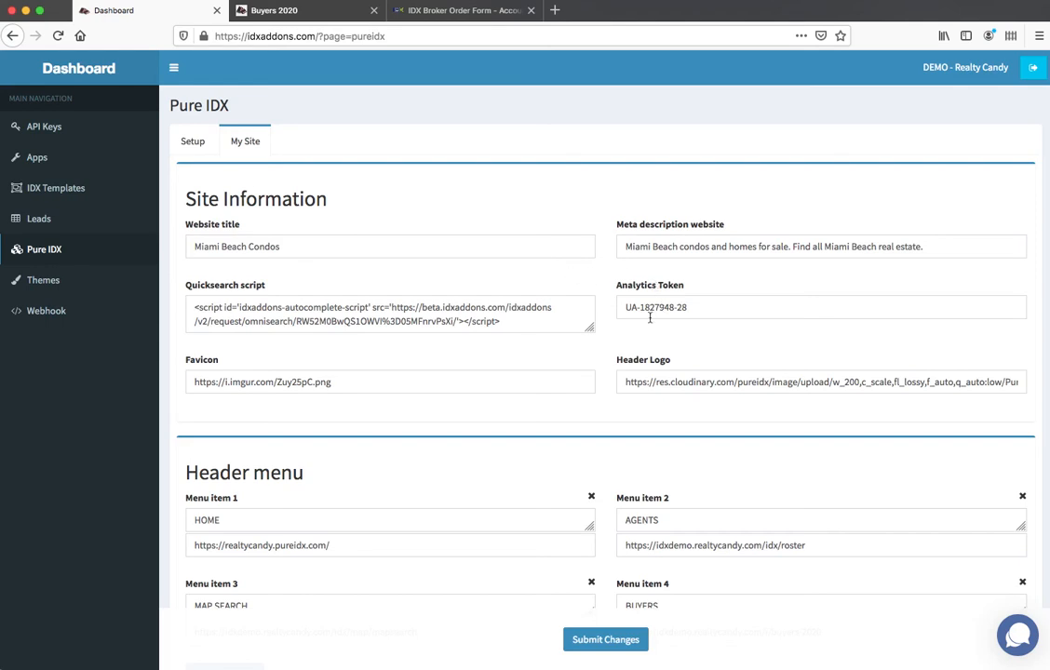
Scroll the My Site settings past header menu, hero, prices, cities and popular searches to the Bottom text section.
{"action": "scroll", "scroll_direction": "down", "scroll_amount": 3}
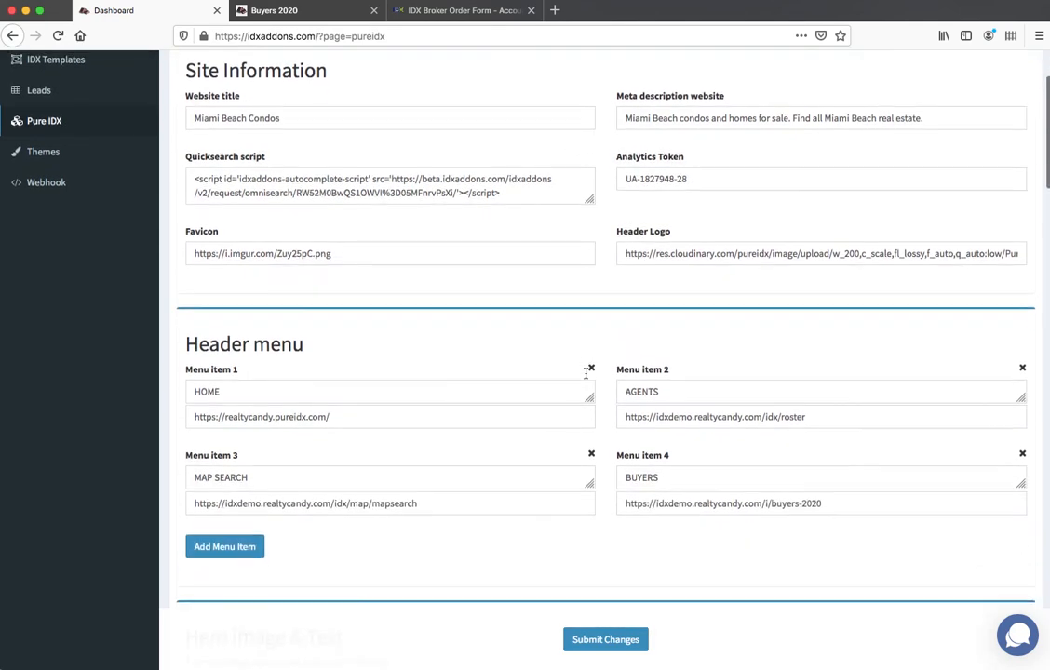
{"action": "scroll", "scroll_direction": "down", "scroll_amount": 3}
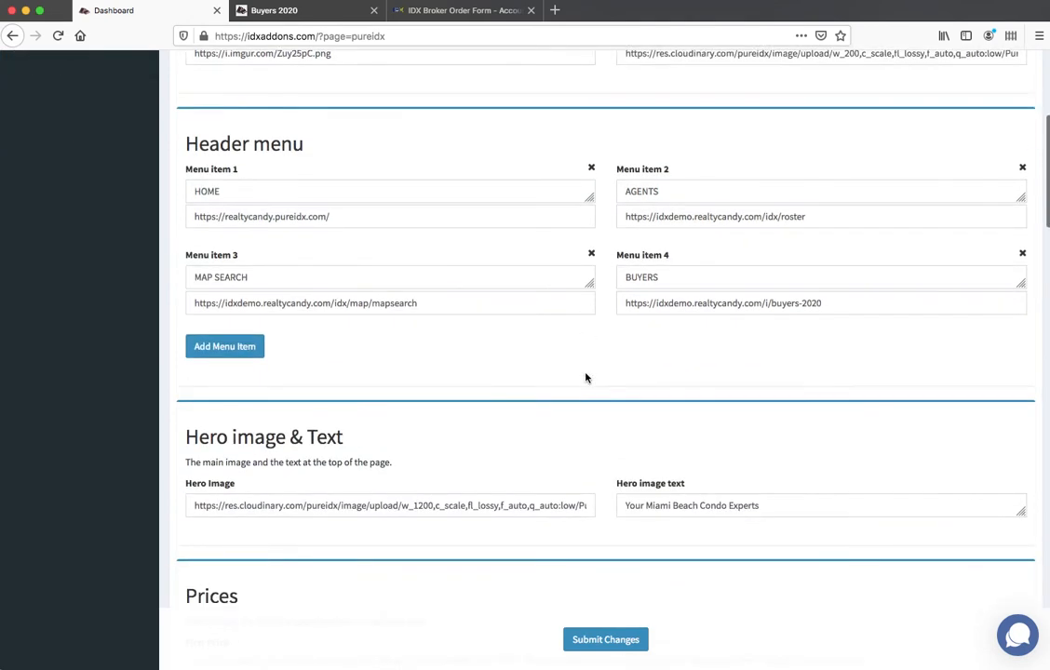
{"action": "scroll", "scroll_direction": "down", "scroll_amount": 3}
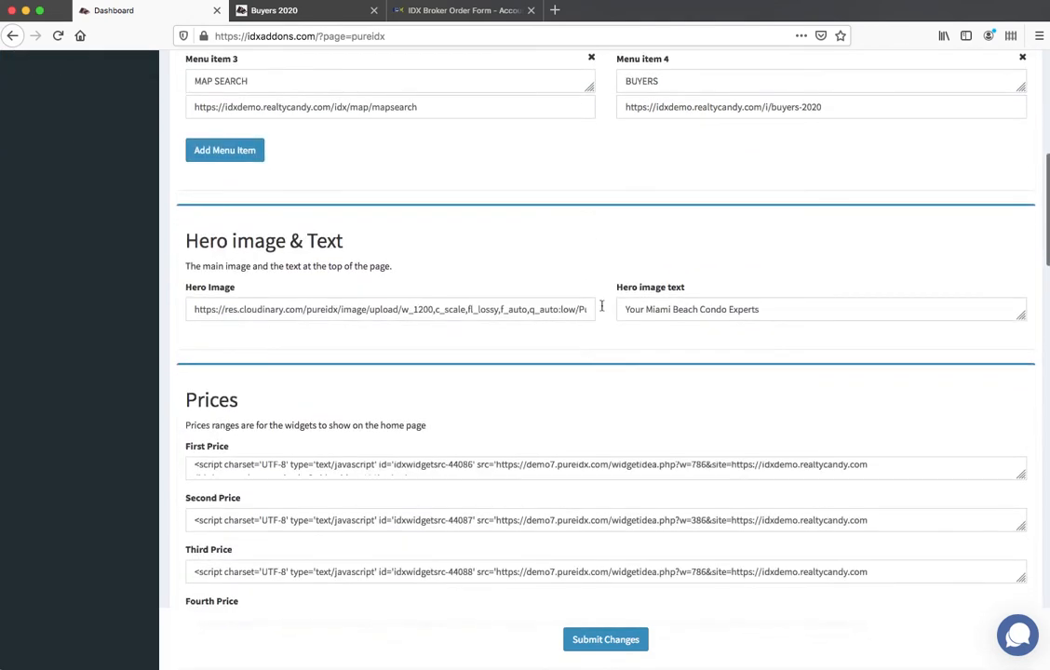
{"action": "scroll", "scroll_direction": "down", "scroll_amount": 3}
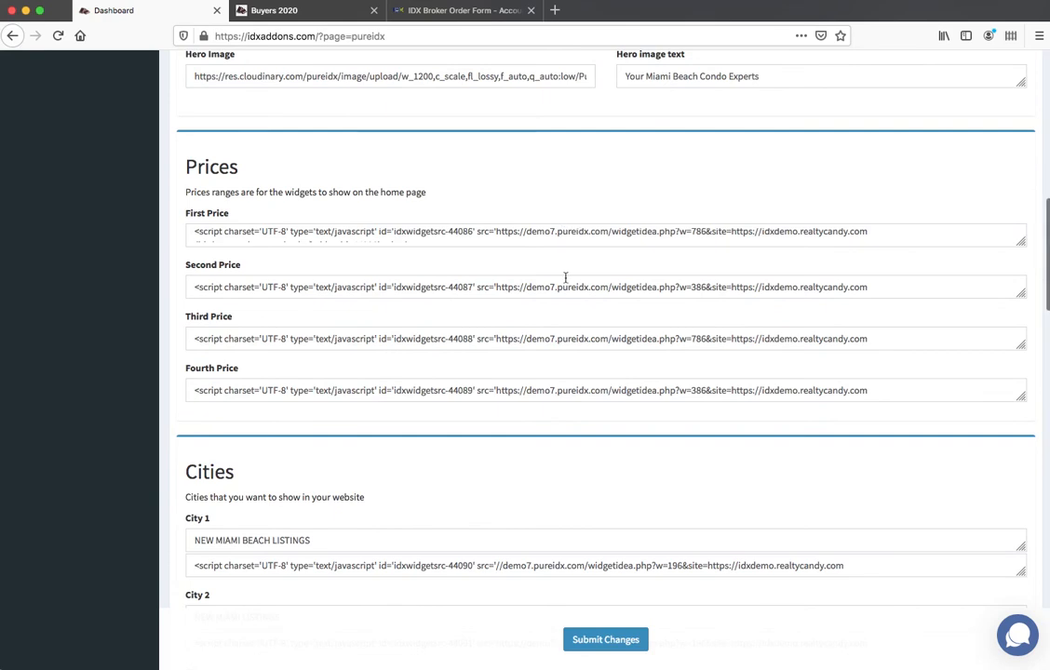
{"action": "scroll", "scroll_direction": "down", "scroll_amount": 3}
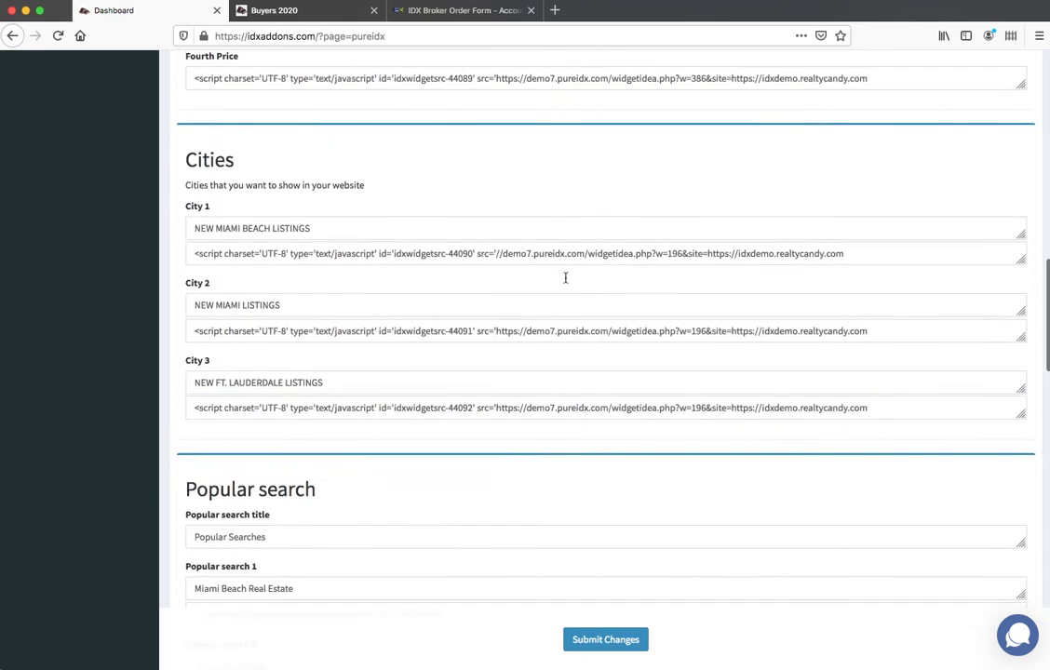
{"action": "scroll", "scroll_direction": "down", "scroll_amount": 3}
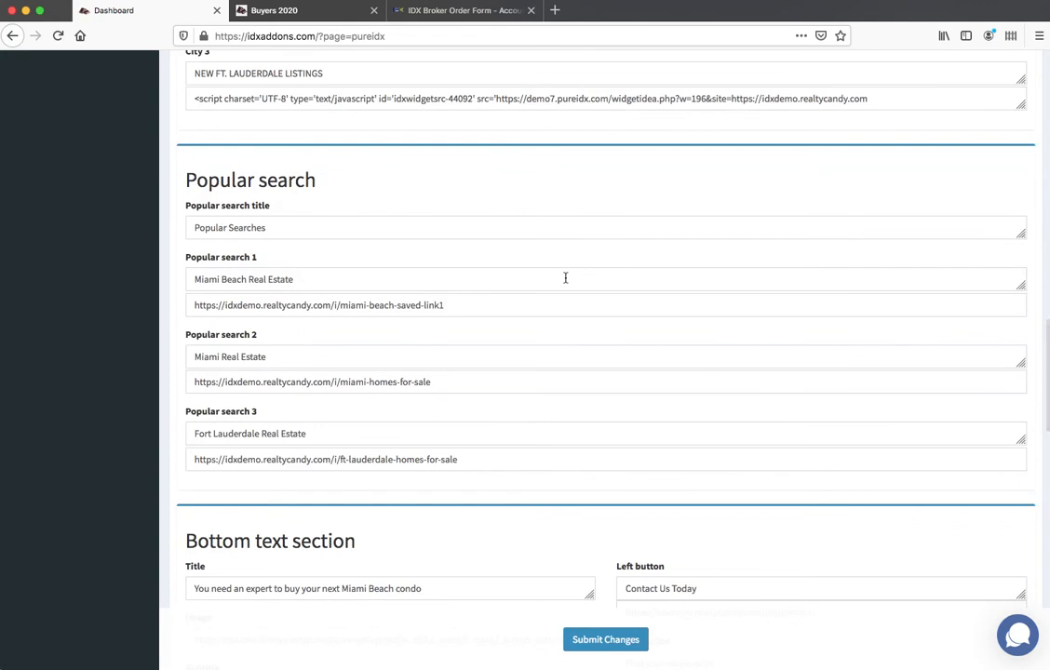
{"action": "scroll", "scroll_direction": "down", "scroll_amount": 3}
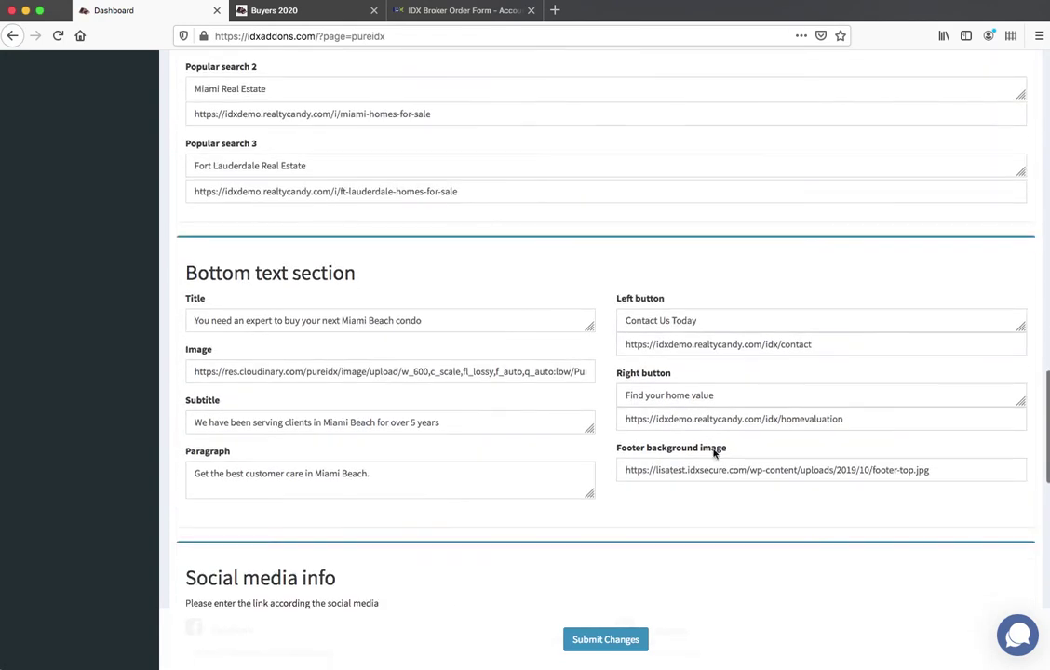
{"action": "left_click", "coordinate": [274, 11]}
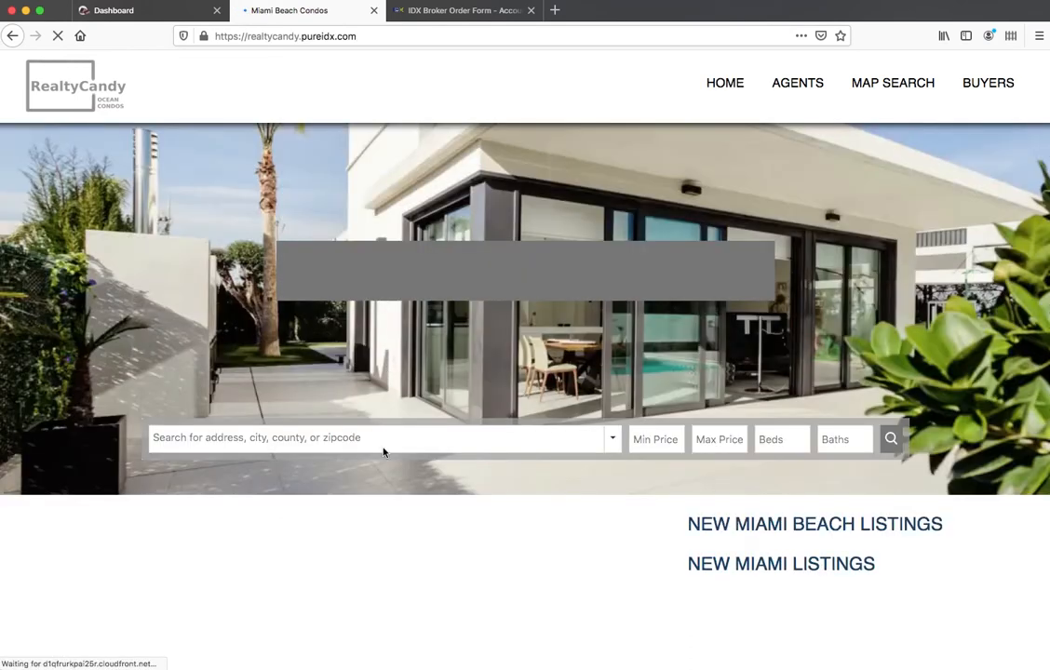
Scroll the Miami Beach Condos home page down to the listing sections.
{"action": "scroll", "scroll_direction": "down", "scroll_amount": 3}
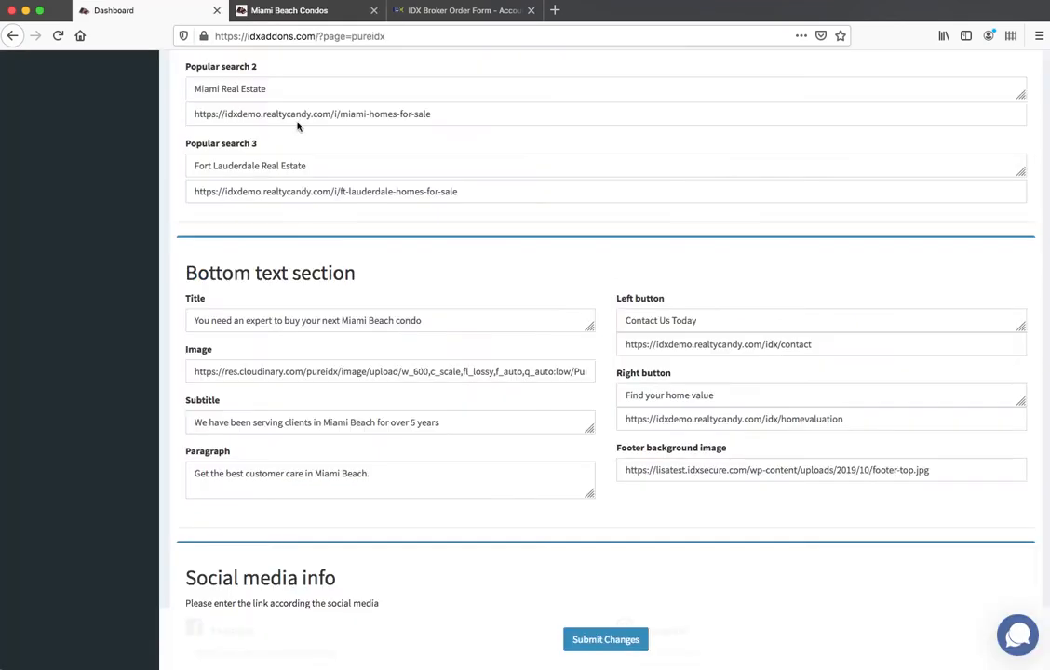
{"action": "mouse_move", "coordinate": [794, 322]}
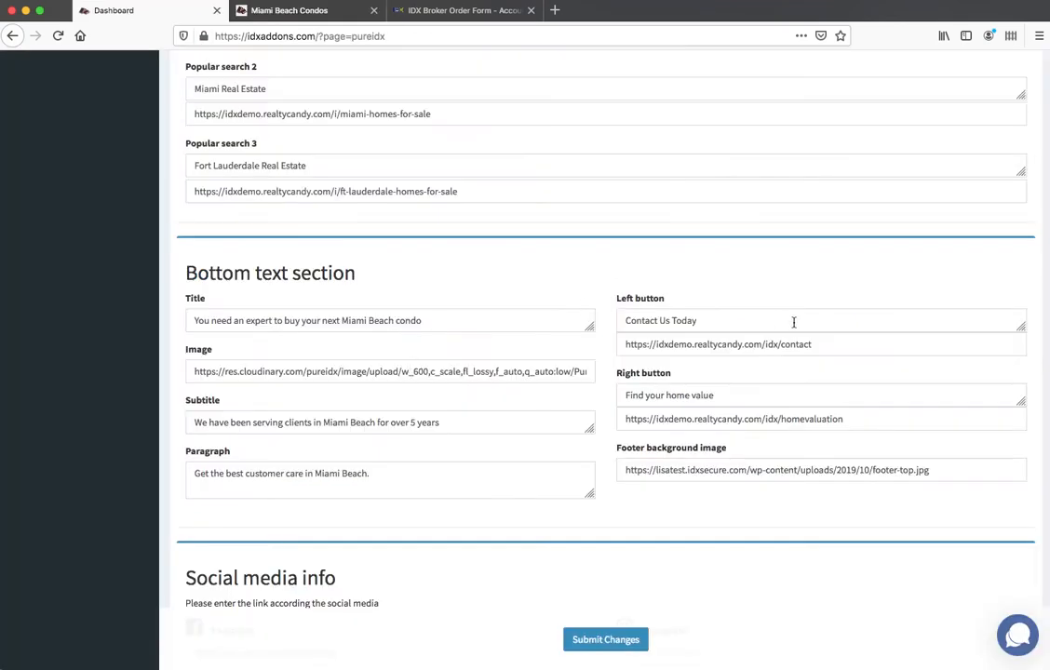
{"action": "mouse_move", "coordinate": [663, 462]}
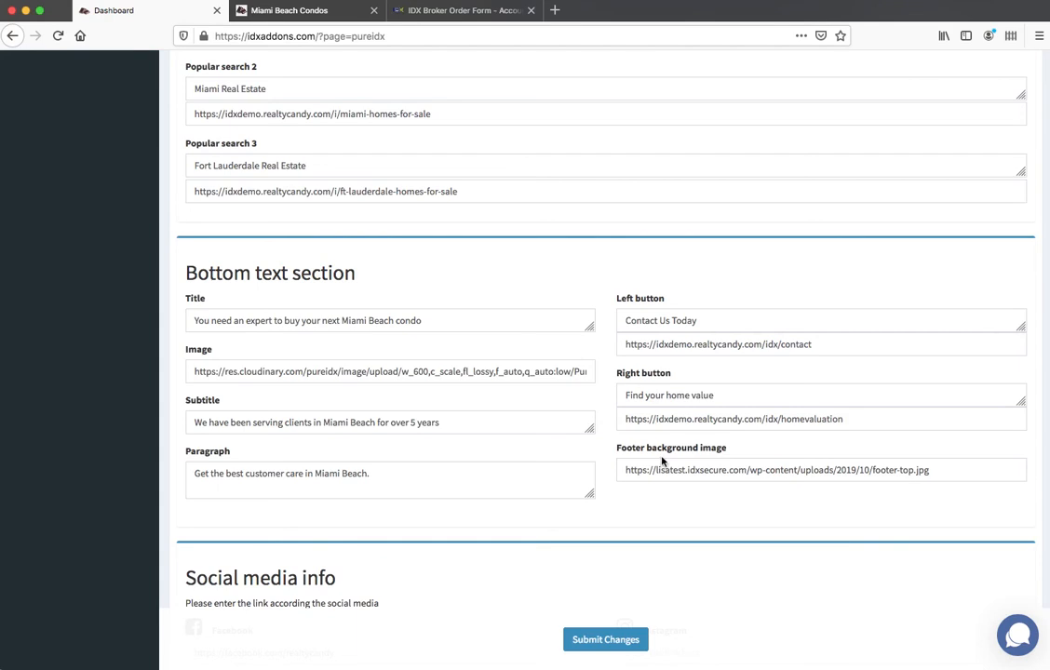
Scroll through Bottom text, Social media info and Mobile buttons, then focus the Call button link field.
{"action": "scroll", "scroll_direction": "down", "scroll_amount": 3}
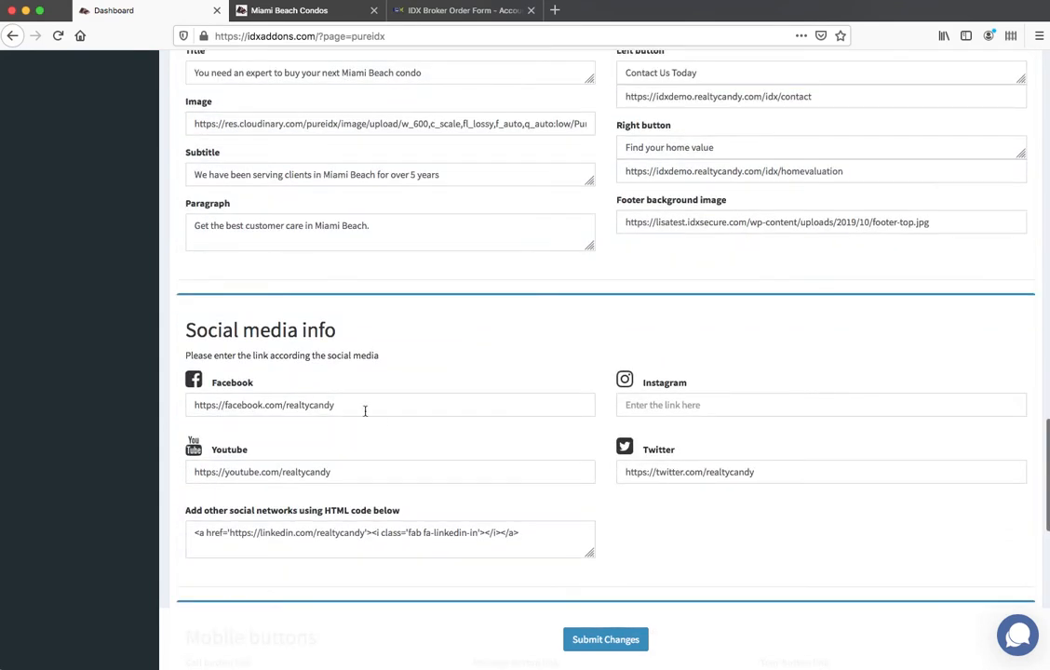
{"action": "scroll", "scroll_direction": "down", "scroll_amount": 3}
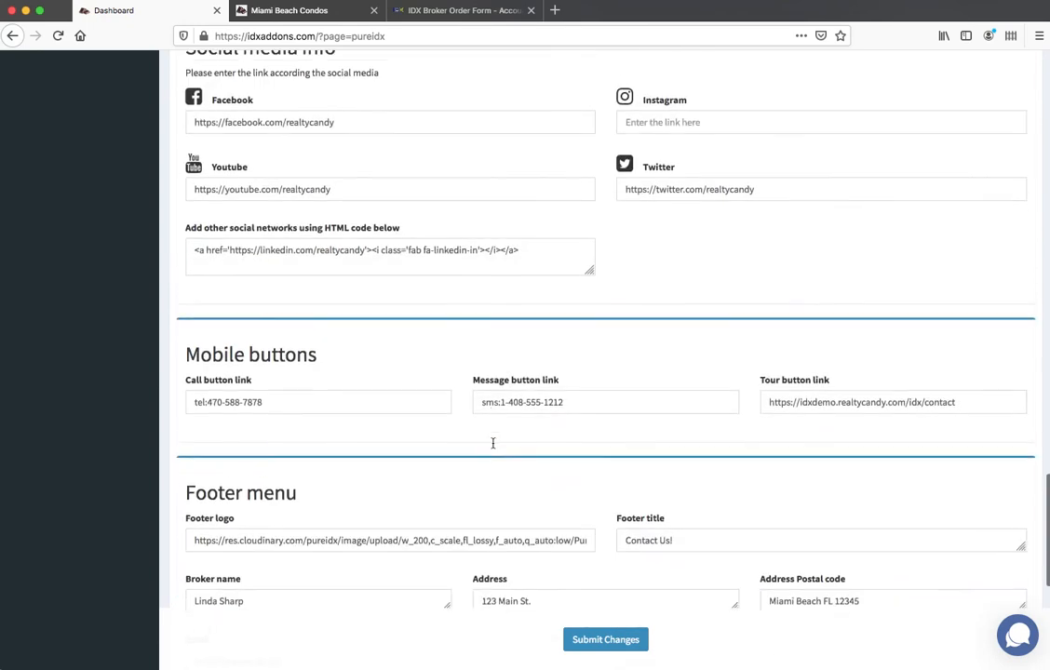
{"action": "scroll", "scroll_direction": "down", "scroll_amount": 3}
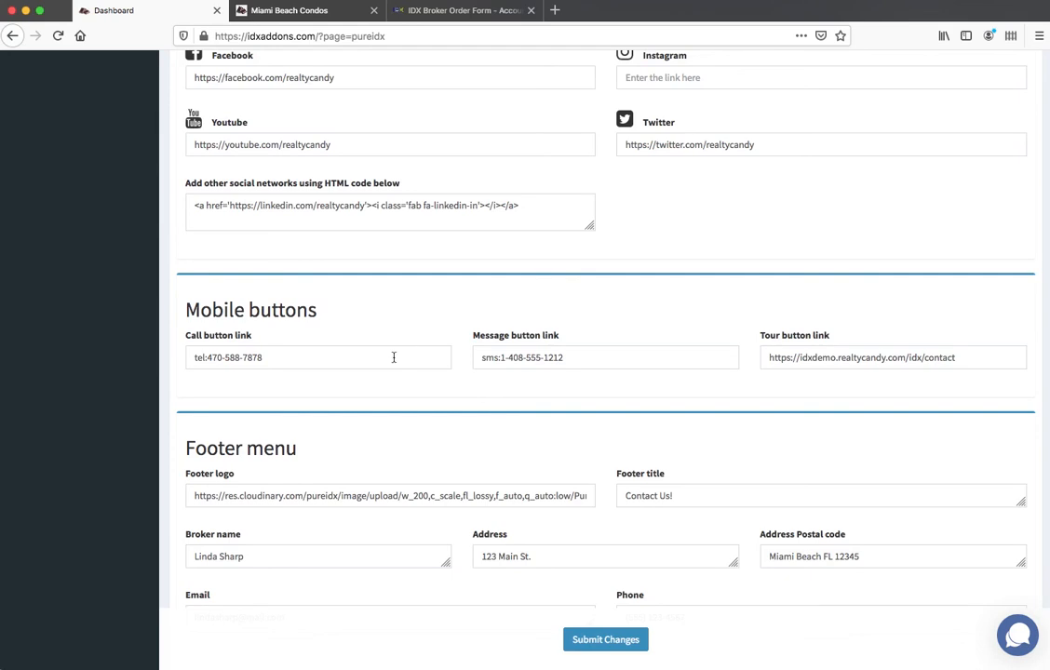
{"action": "left_click", "coordinate": [289, 11]}
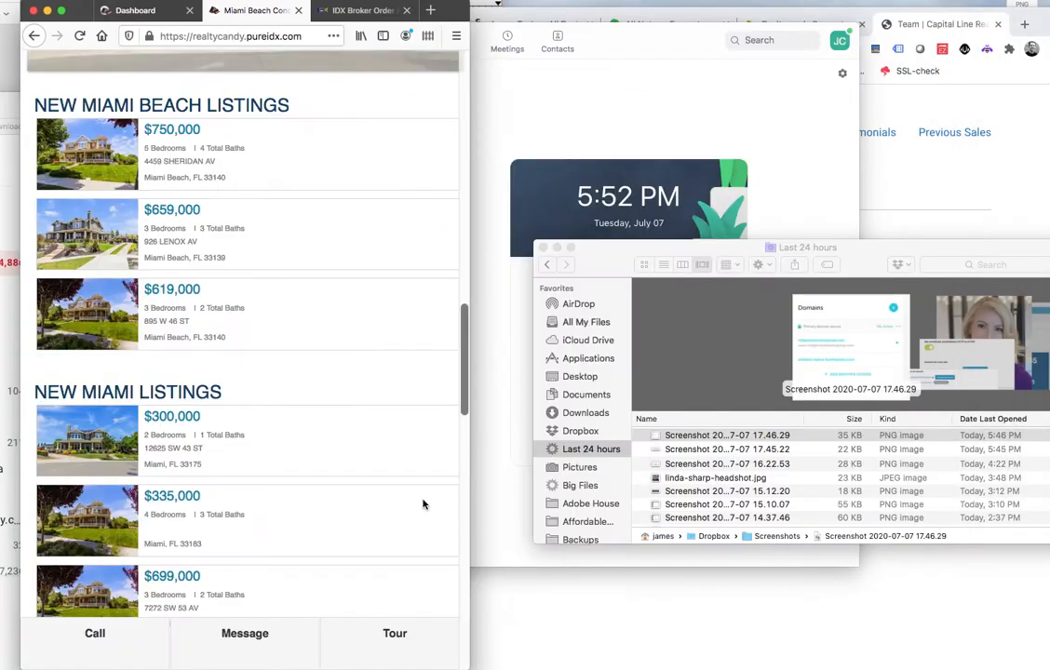
Scroll the phone-width site listings above the Call, Message and Tour buttons.
{"action": "scroll", "scroll_direction": "down", "scroll_amount": 3}
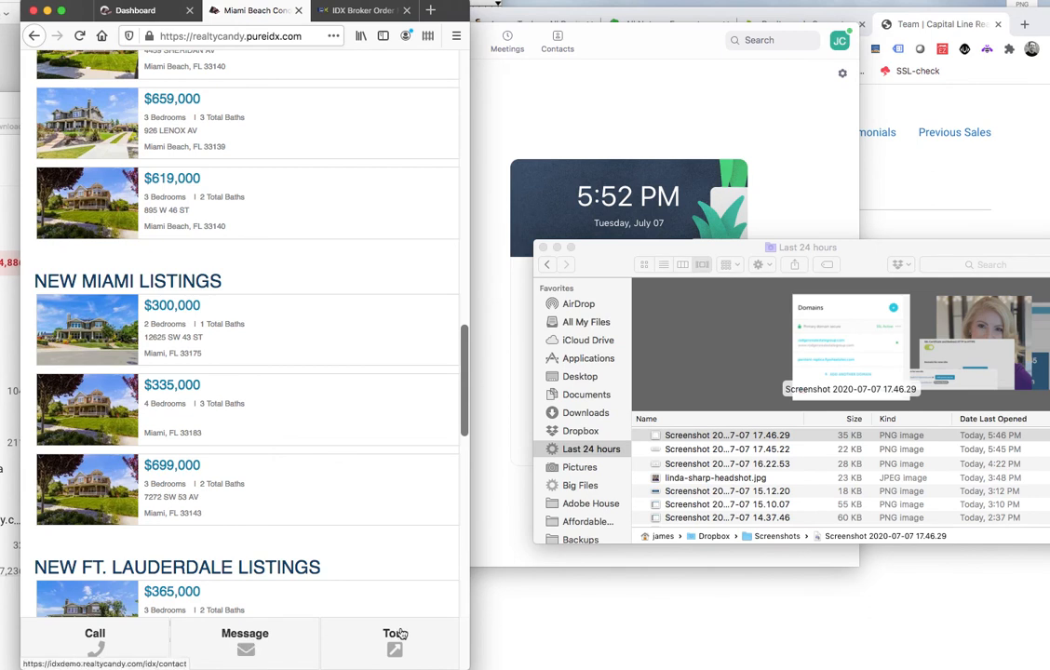
{"action": "mouse_move", "coordinate": [466, 382]}
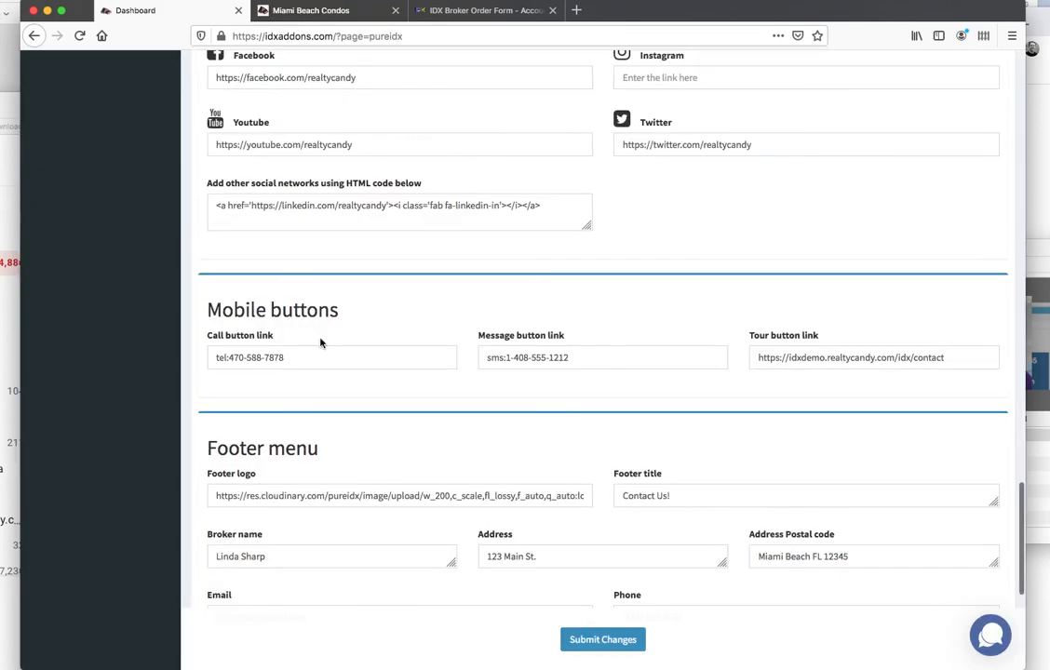
Scroll the settings past Mobile buttons to Footer menu, Footer right section and Custom CSS and JS.
{"action": "scroll", "scroll_direction": "down", "scroll_amount": 3}
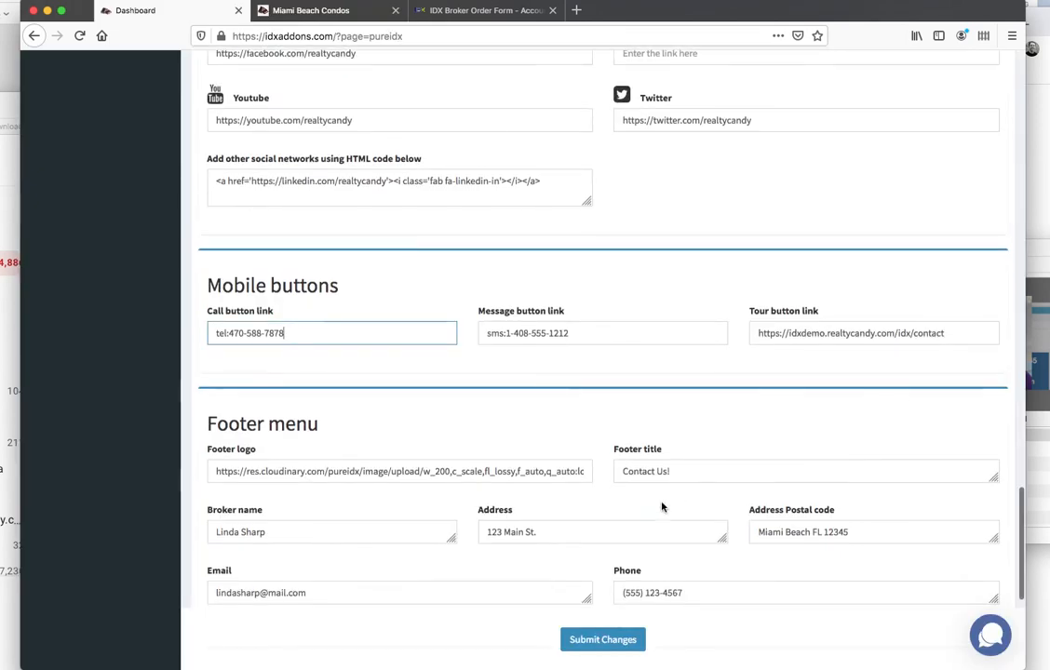
{"action": "scroll", "scroll_direction": "down", "scroll_amount": 3}
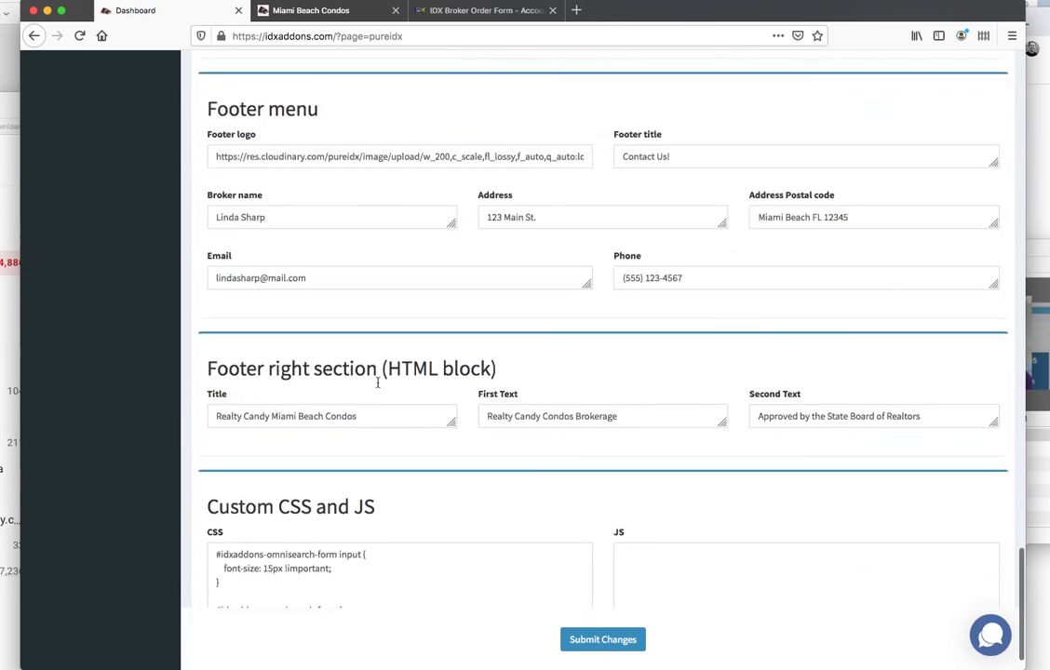
{"action": "scroll", "scroll_direction": "down", "scroll_amount": 3}
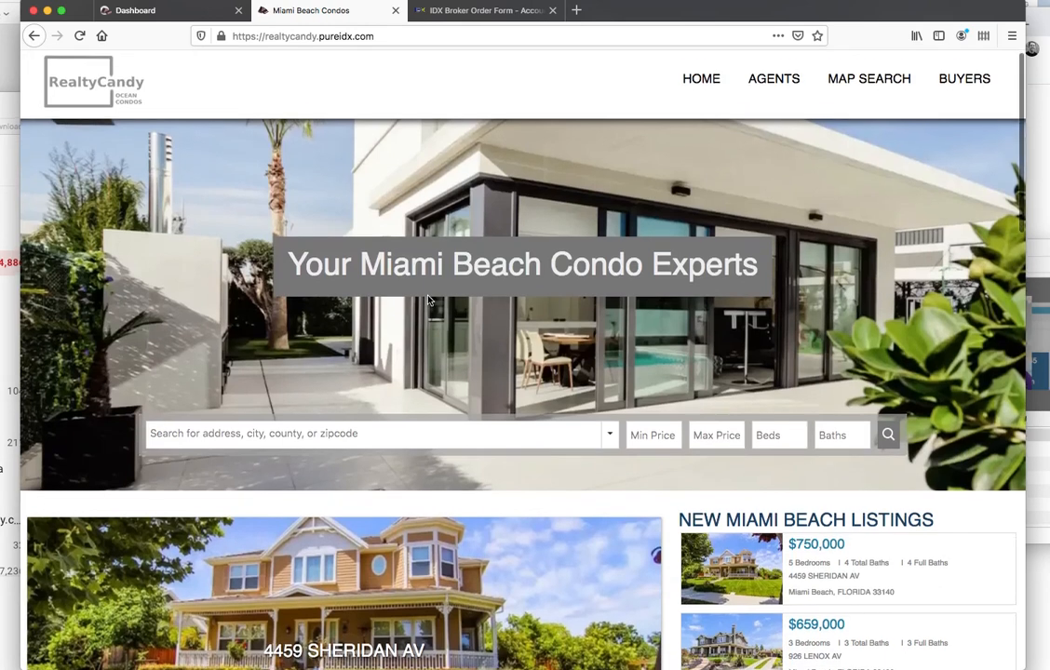
Scroll the full-width home page through the Miami Beach Condo Experts hero and featured listings.
{"action": "scroll", "scroll_direction": "down", "scroll_amount": 3}
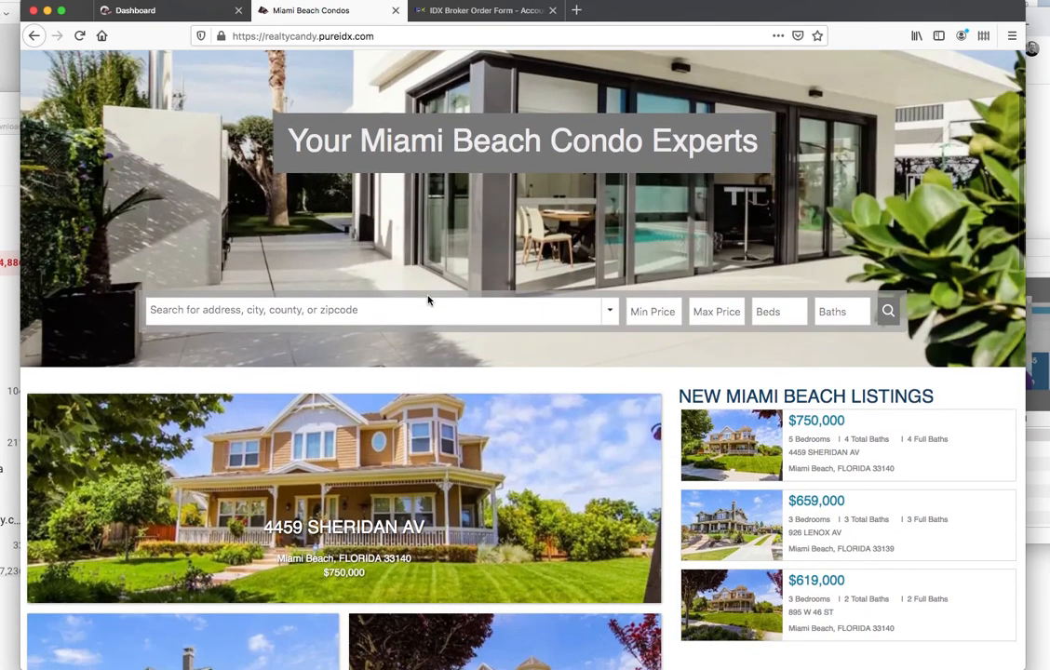
{"action": "scroll", "scroll_direction": "down", "scroll_amount": 3}
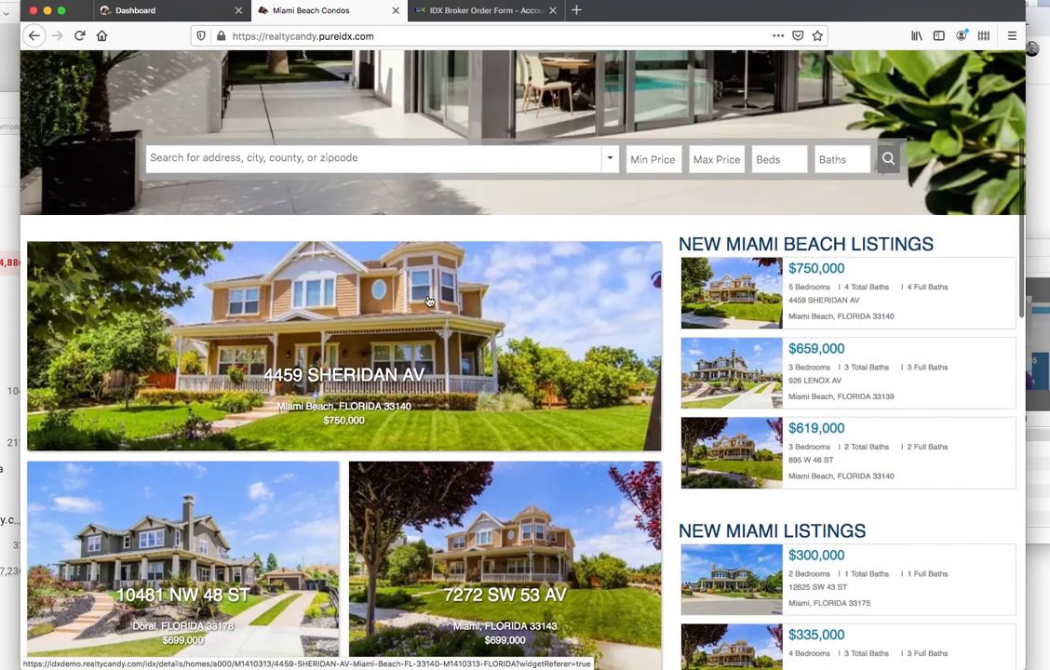
{"action": "scroll", "scroll_direction": "down", "scroll_amount": 3}
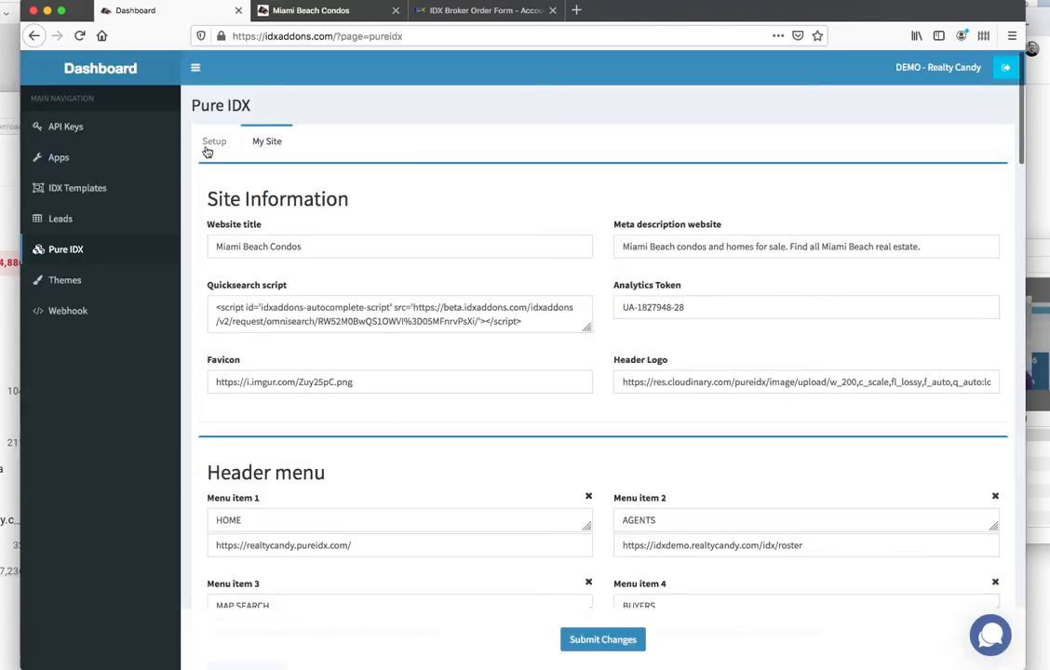
Show the Pure IDX Setup page with activation, SSL, realtycandy.pureidx.com domain and Download Backup.
{"action": "left_click", "coordinate": [214, 141]}
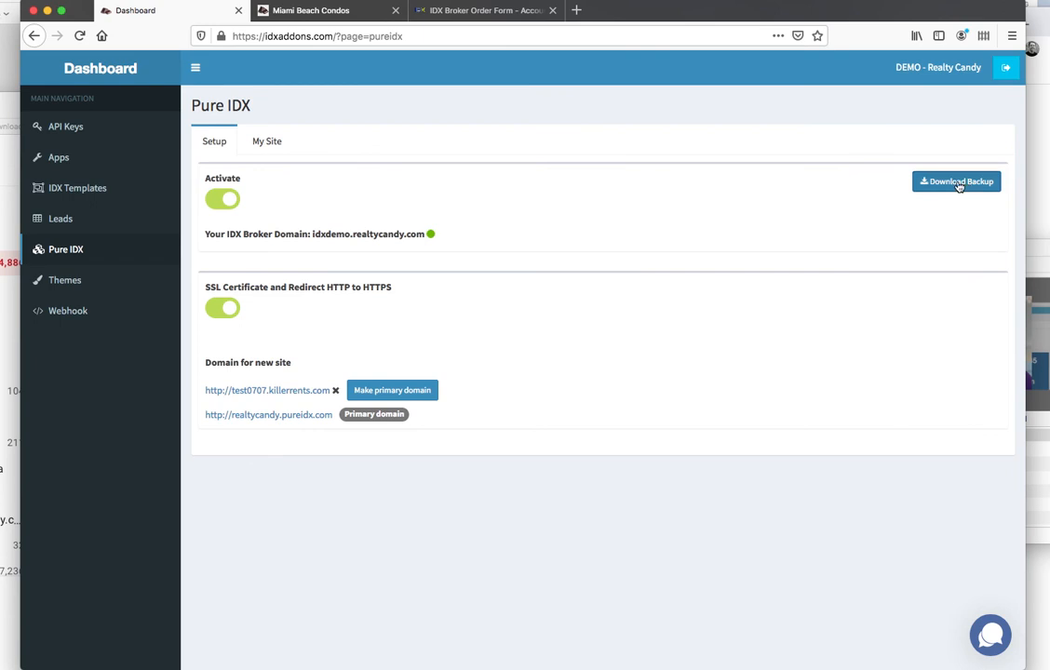
{"action": "mouse_move", "coordinate": [1025, 190]}
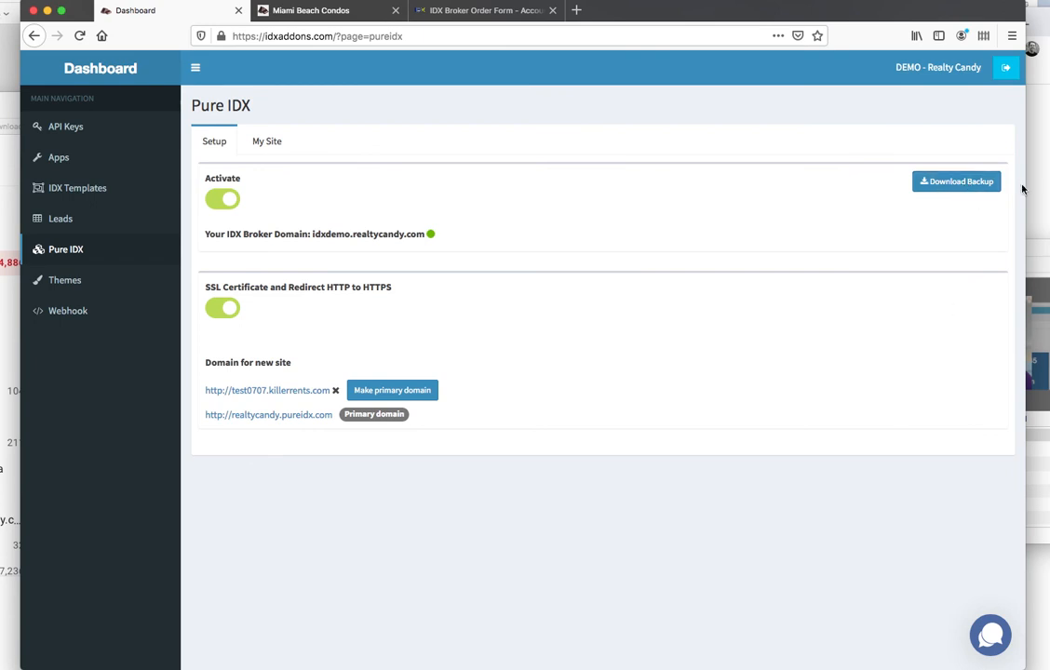
{"action": "mouse_move", "coordinate": [905, 261]}
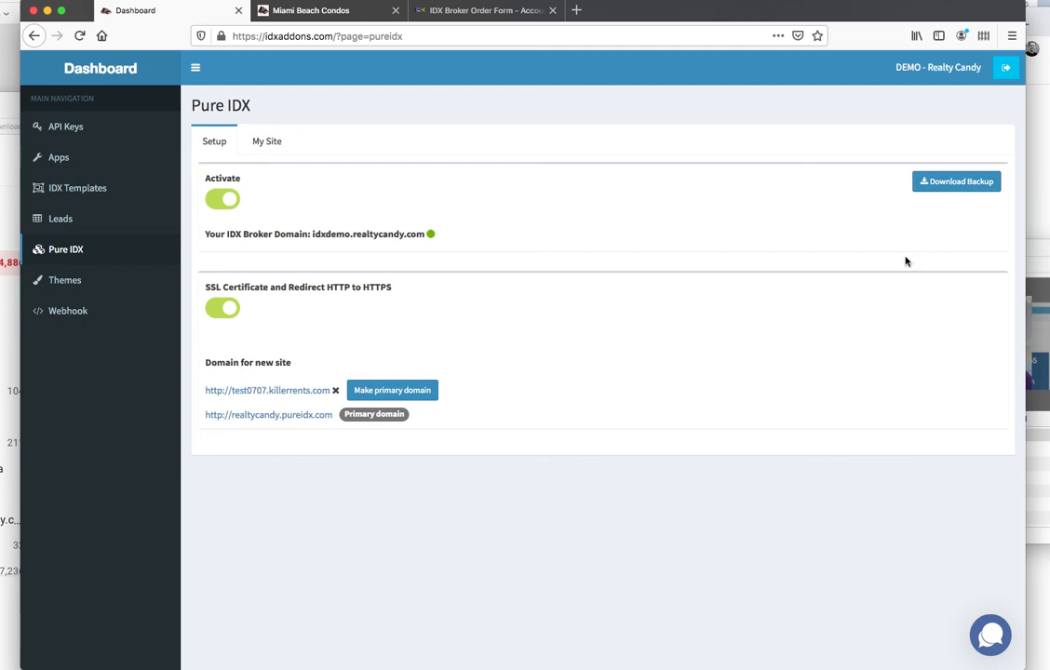
{"action": "mouse_move", "coordinate": [973, 152]}
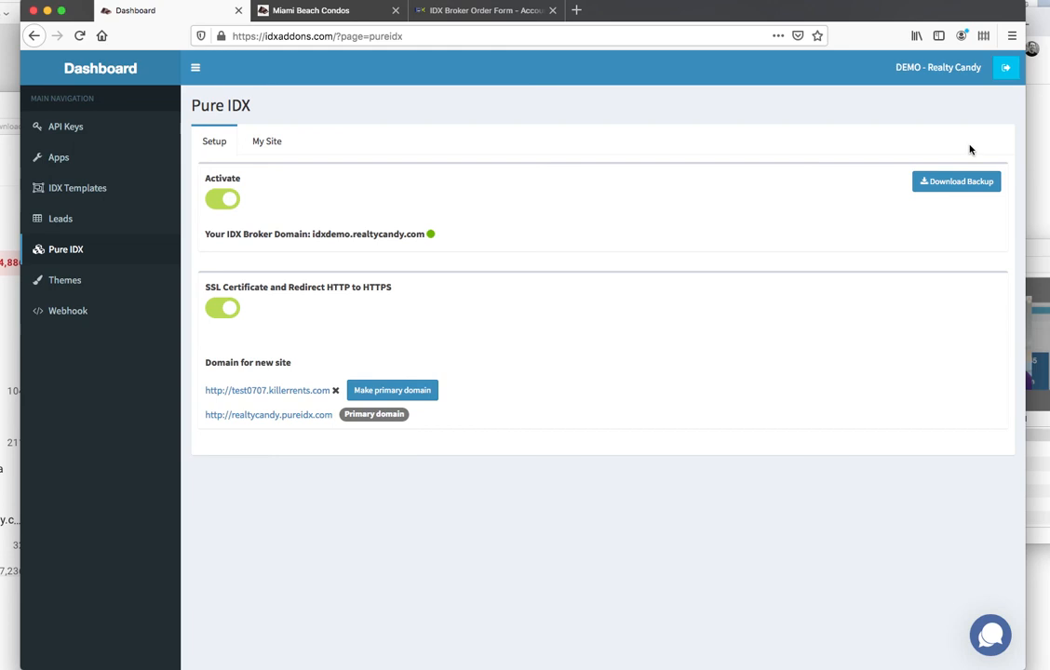
{"action": "mouse_move", "coordinate": [957, 175]}
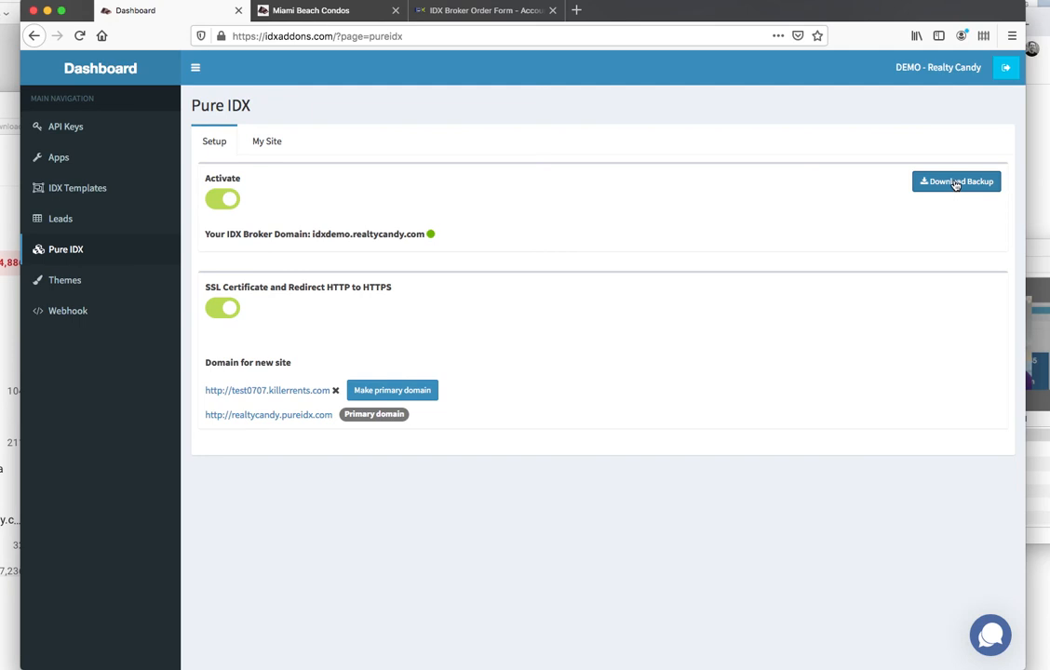
{"action": "mouse_move", "coordinate": [916, 234]}
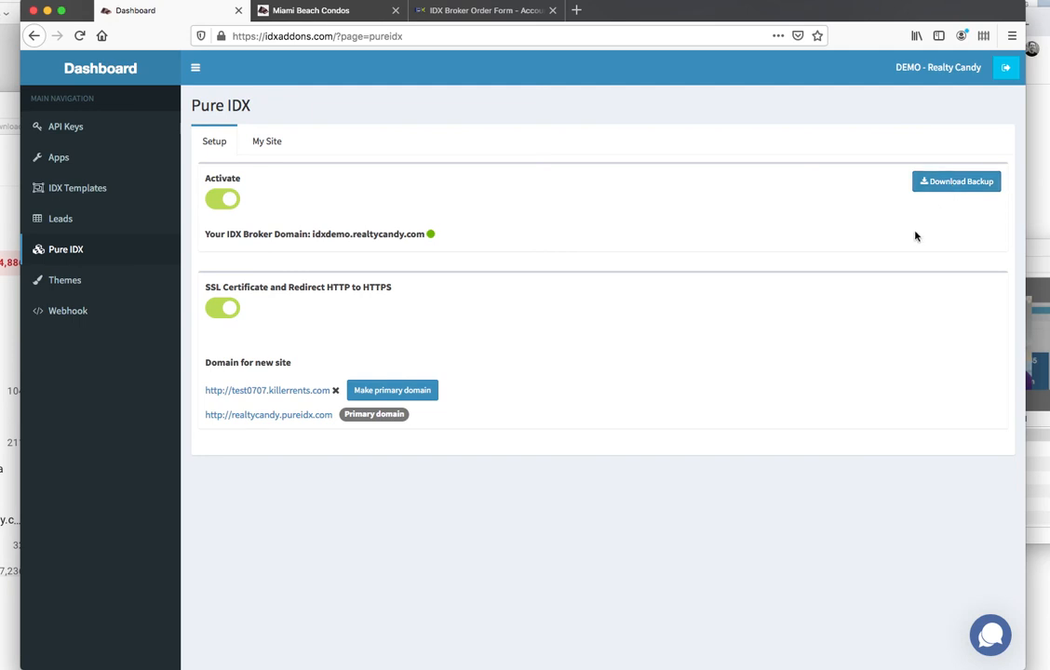